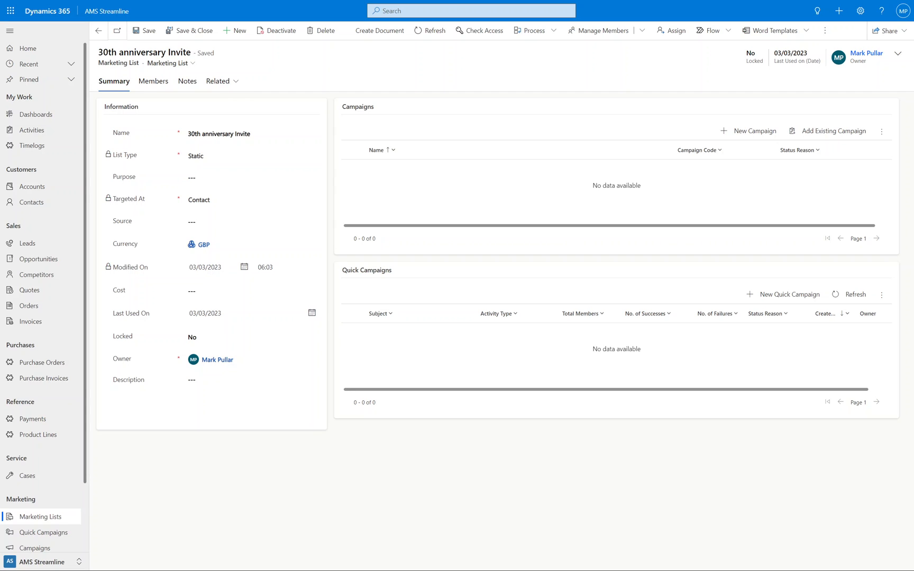
{"action": "mouse_move", "coordinate": [686, 360]}
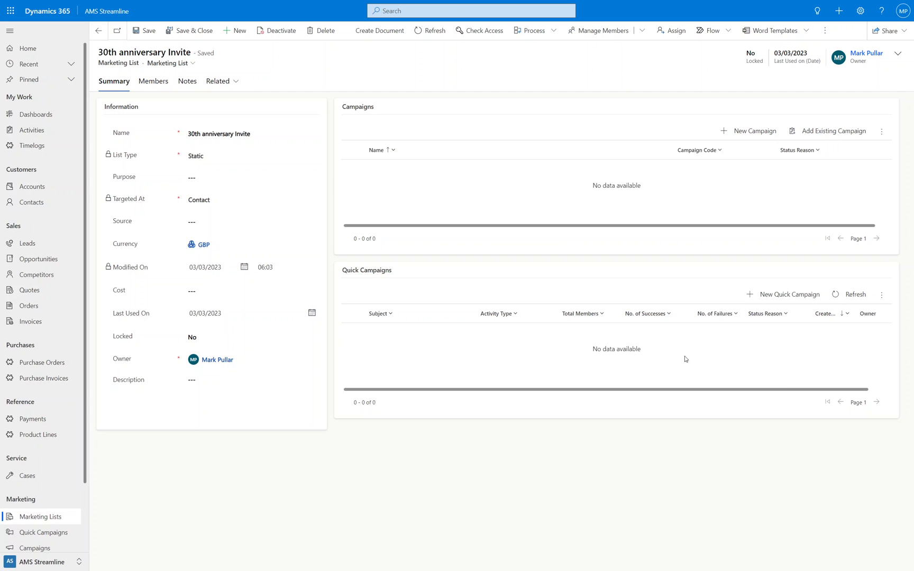
{"action": "mouse_move", "coordinate": [578, 182]}
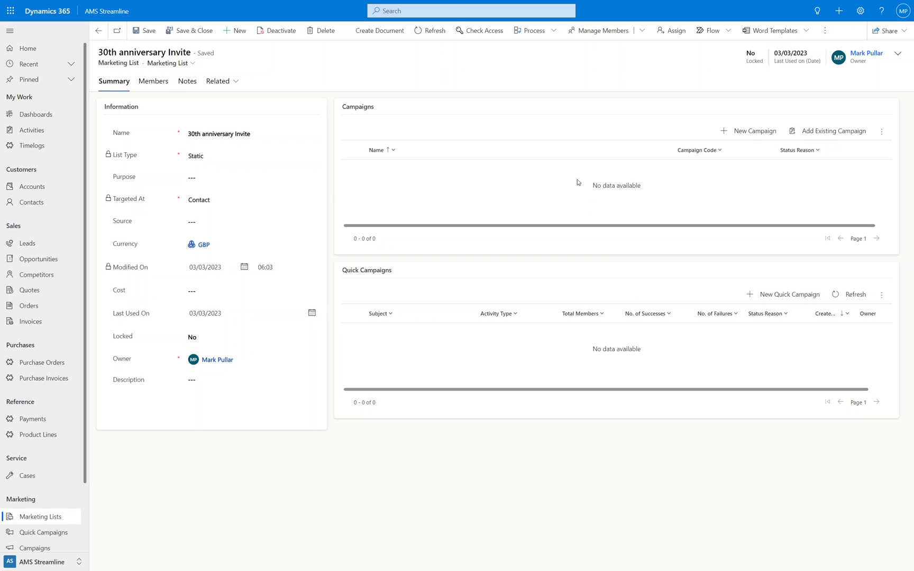
{"action": "mouse_move", "coordinate": [563, 207]}
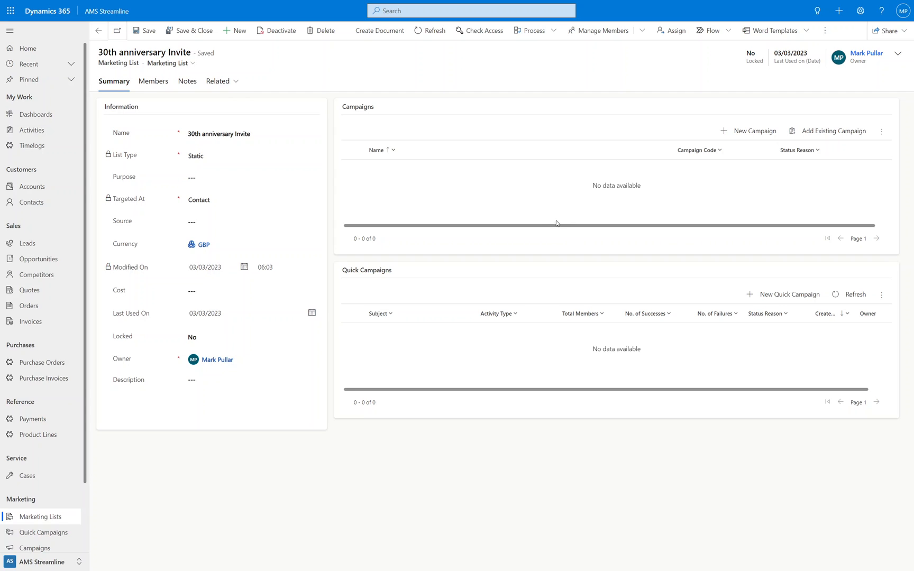
{"action": "mouse_move", "coordinate": [531, 215]}
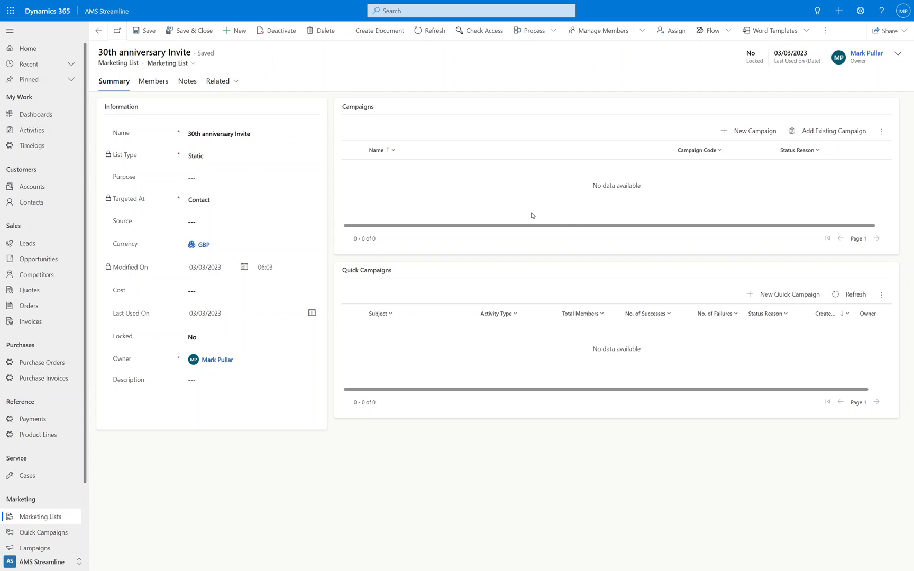
{"action": "mouse_move", "coordinate": [522, 208]}
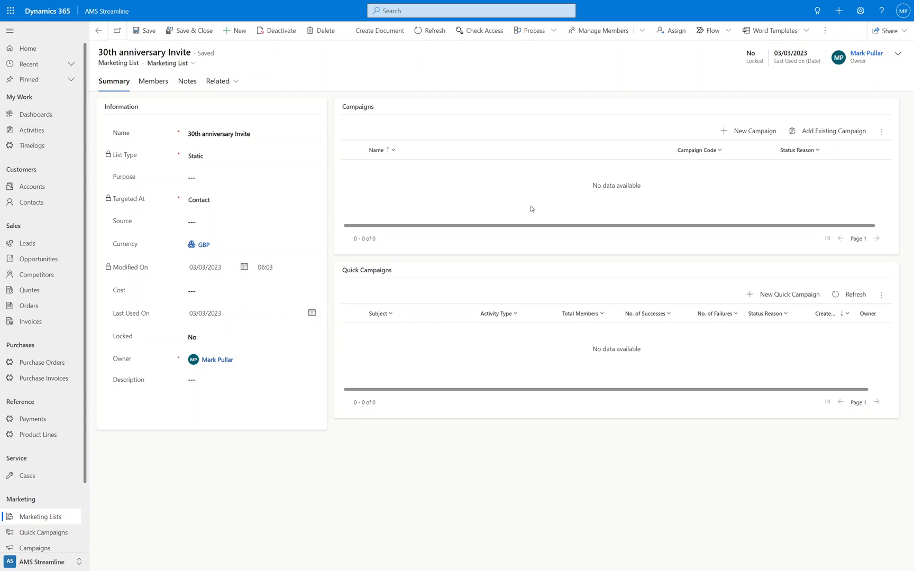
{"action": "mouse_move", "coordinate": [567, 185]}
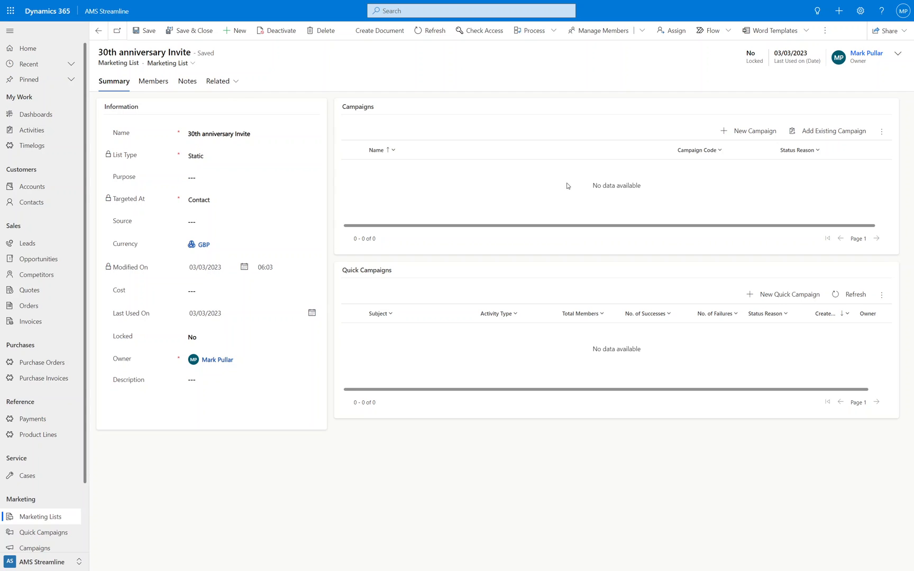
- Open Personalization Settings and list all 45 email templates on the Email Templates tab
{"action": "left_click", "coordinate": [859, 10]}
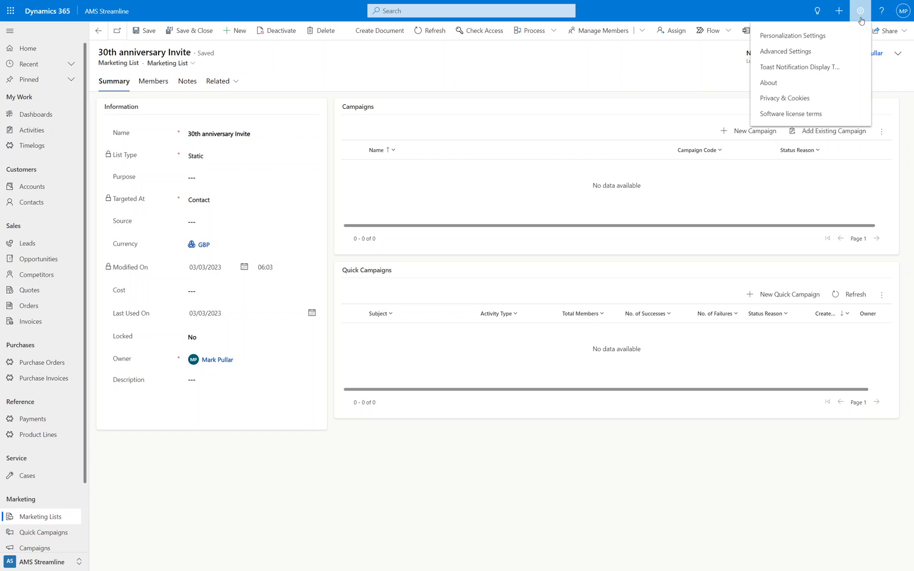
{"action": "mouse_move", "coordinate": [809, 36]}
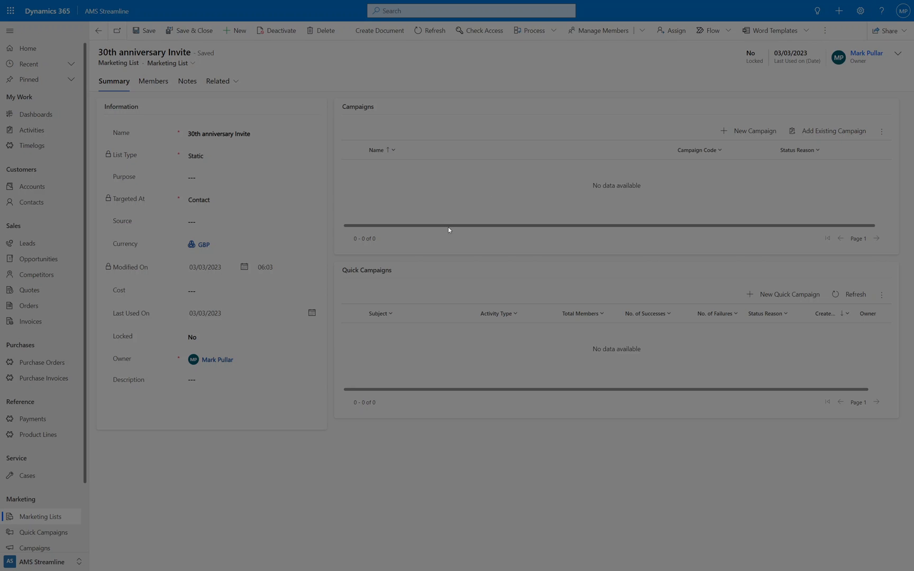
{"action": "mouse_move", "coordinate": [406, 254]}
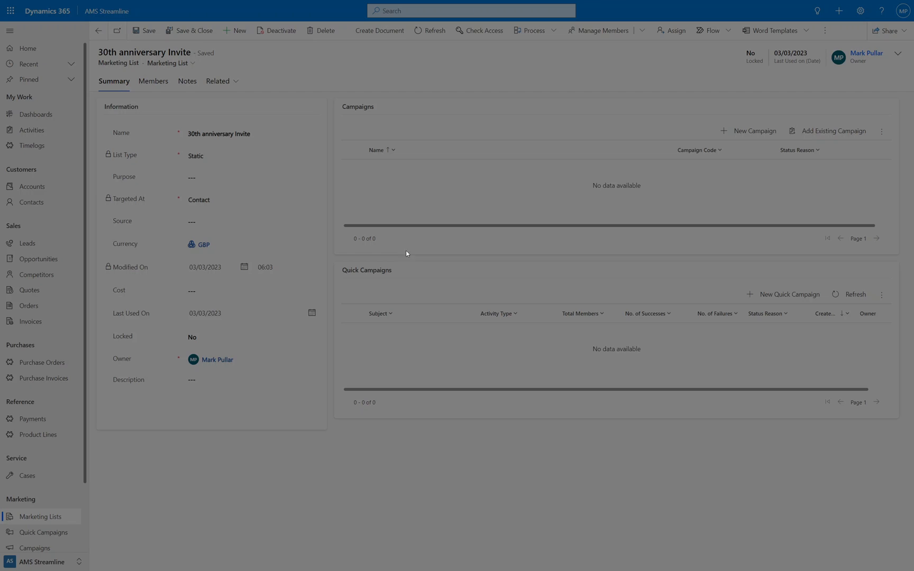
{"action": "mouse_move", "coordinate": [499, 262]}
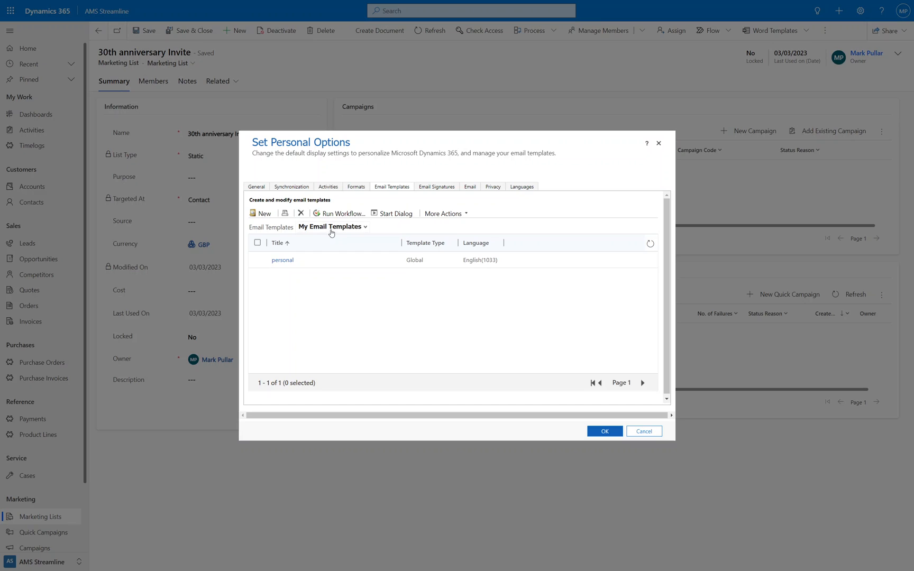
{"action": "mouse_move", "coordinate": [362, 238]}
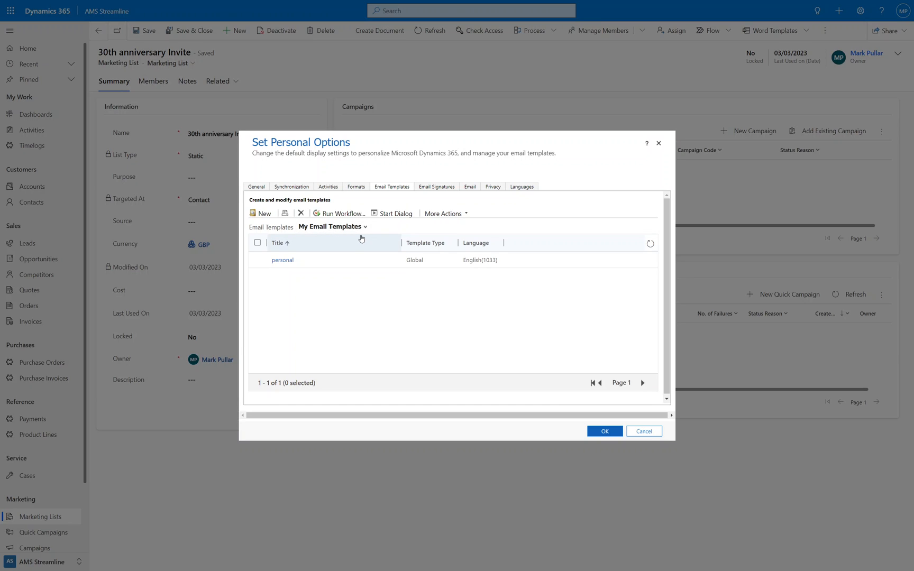
{"action": "left_click", "coordinate": [330, 227]}
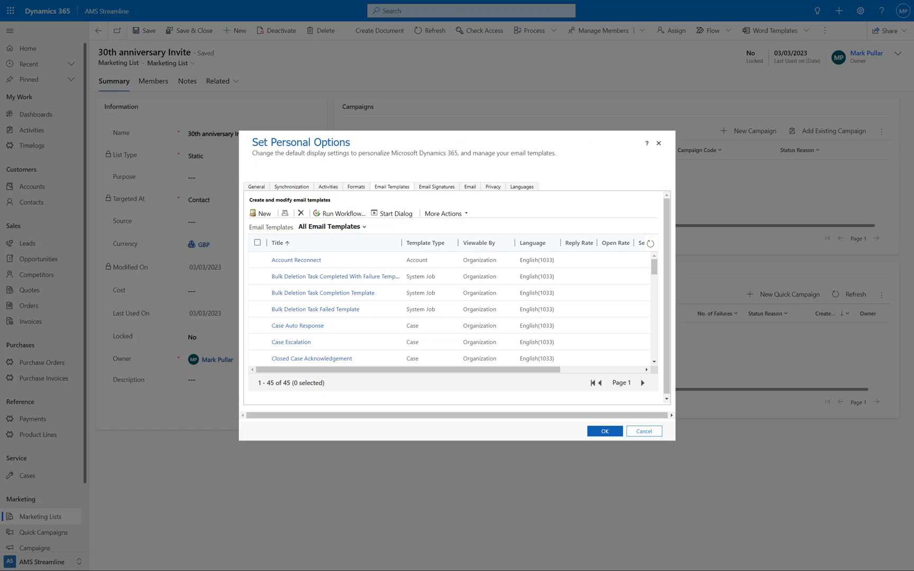
- Create organization-level template '30th Anniversary Invite 01' with subject '30th Anniversary - Invite 01' and body 'Hello'
{"action": "left_click", "coordinate": [262, 213]}
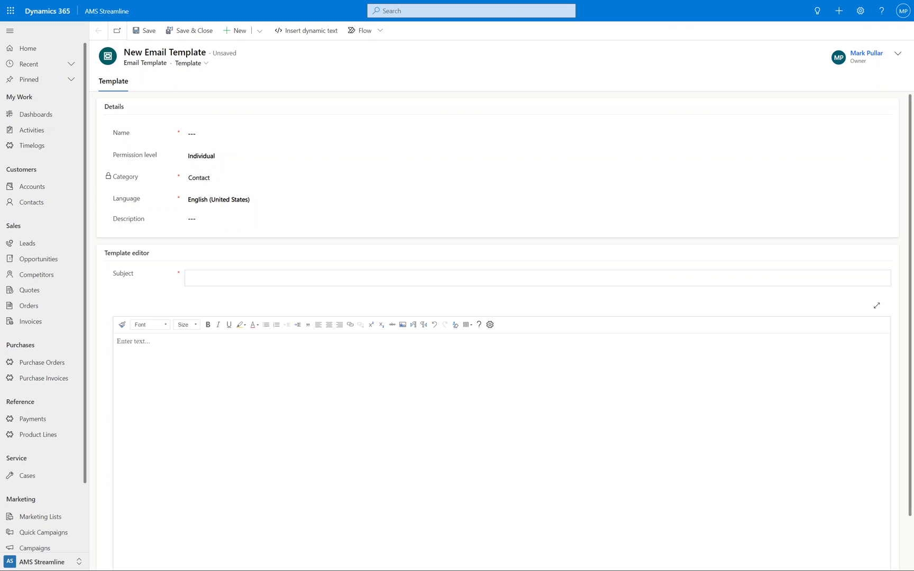
{"action": "mouse_move", "coordinate": [309, 212]}
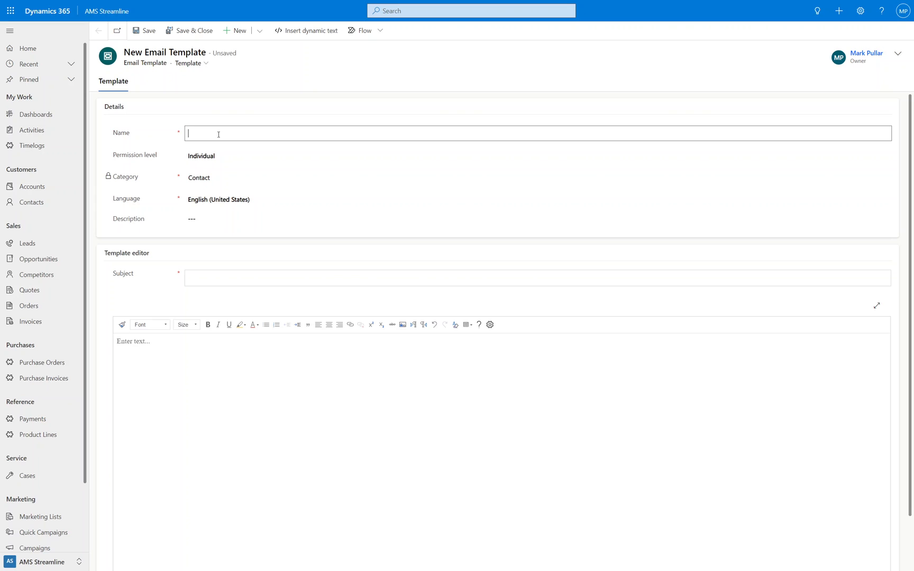
{"action": "type", "text": "Invite N"}
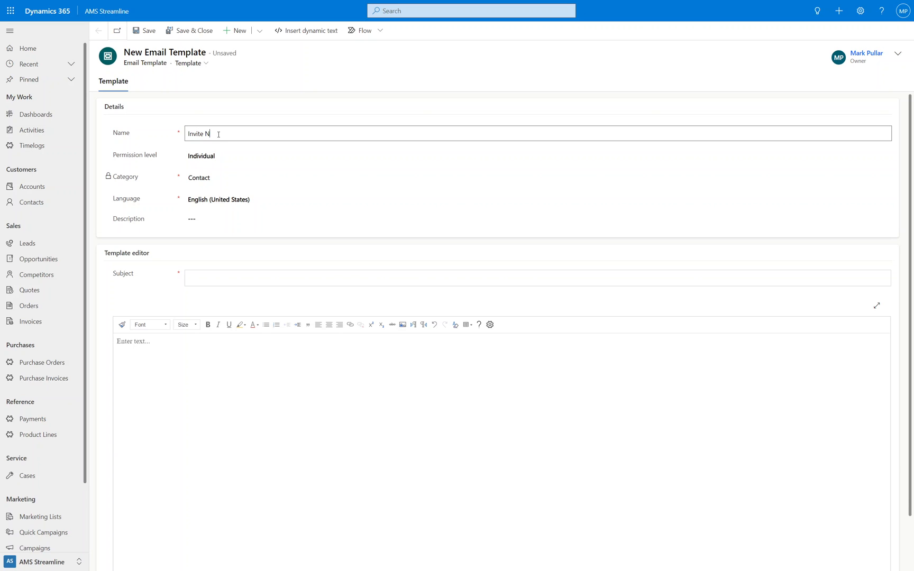
{"action": "type", "text": "O"}
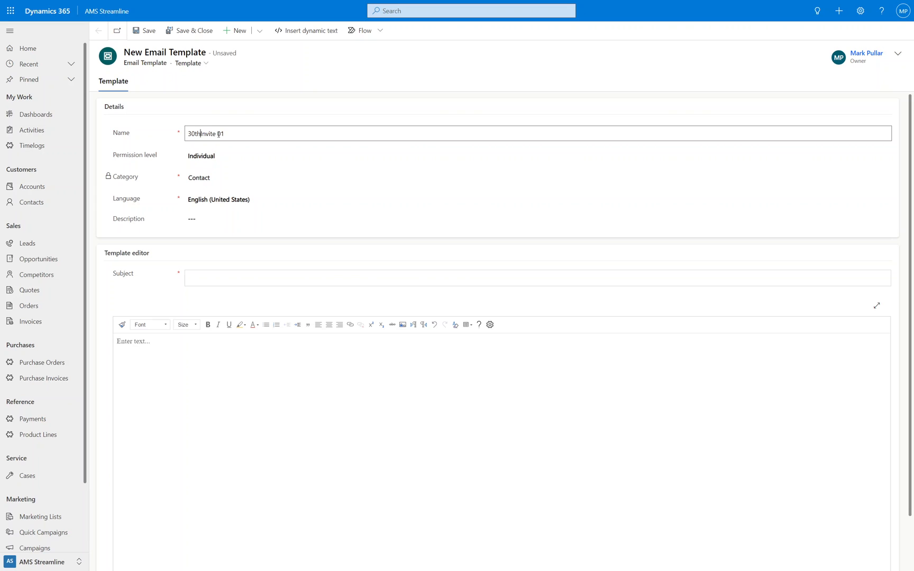
{"action": "type", "text": "Anniversary"}
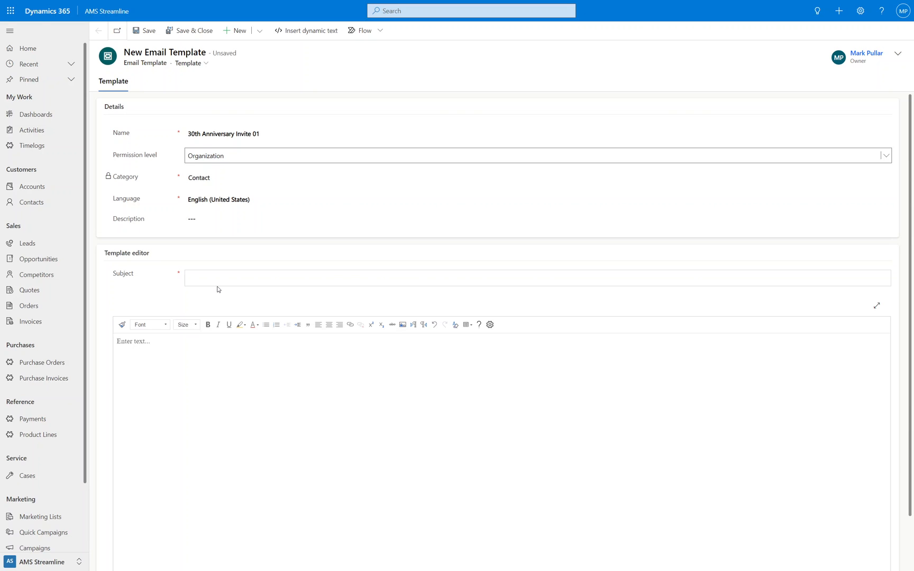
{"action": "type", "text": "30th A"}
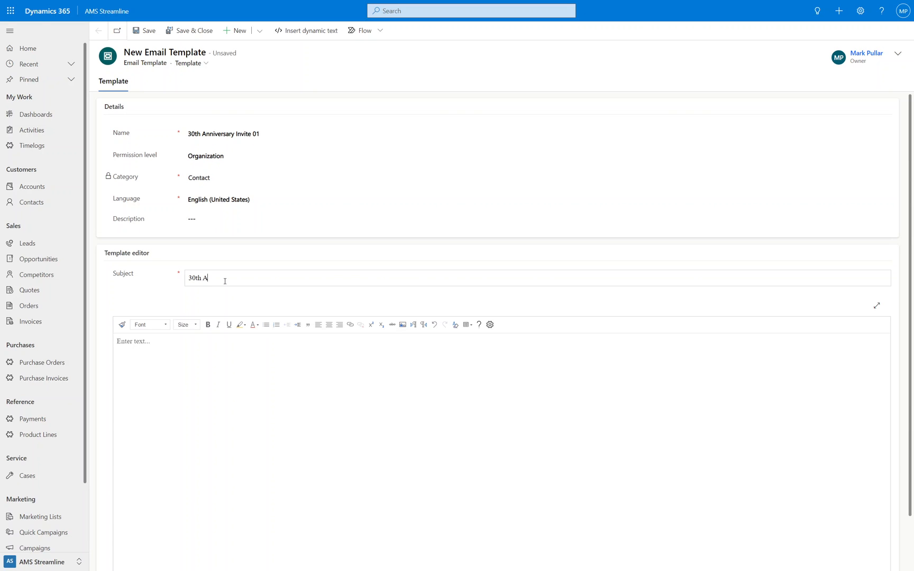
{"action": "type", "text": "nniversary"}
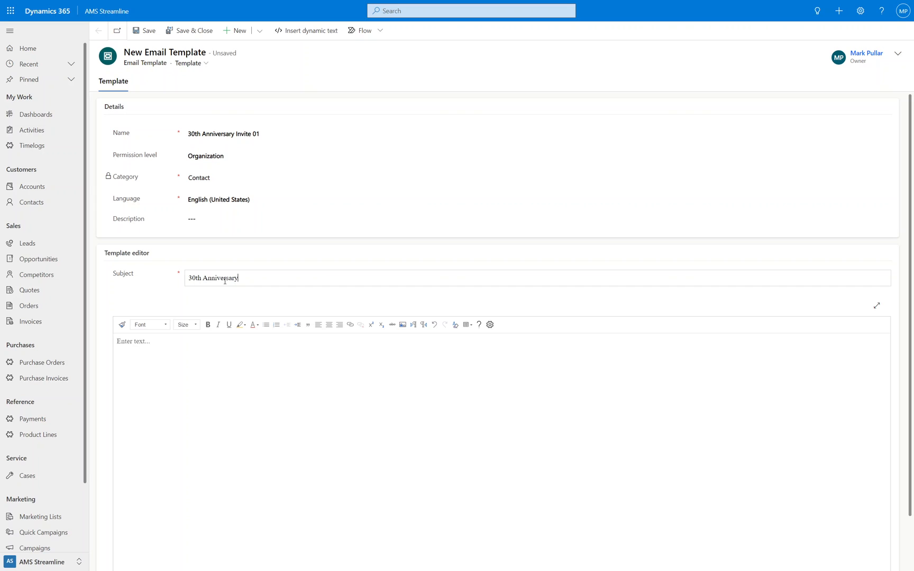
{"action": "type", "text": "- Invite 01"}
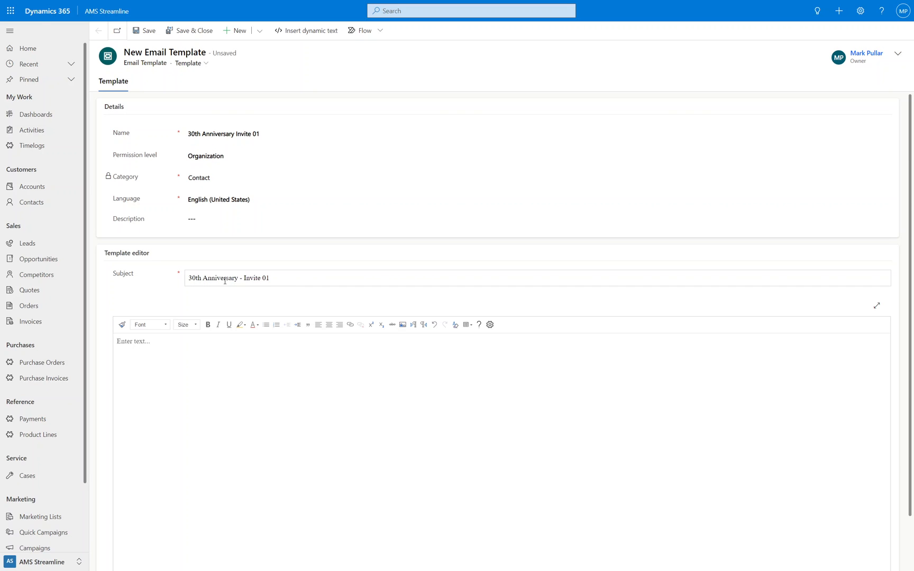
{"action": "left_click", "coordinate": [174, 378]}
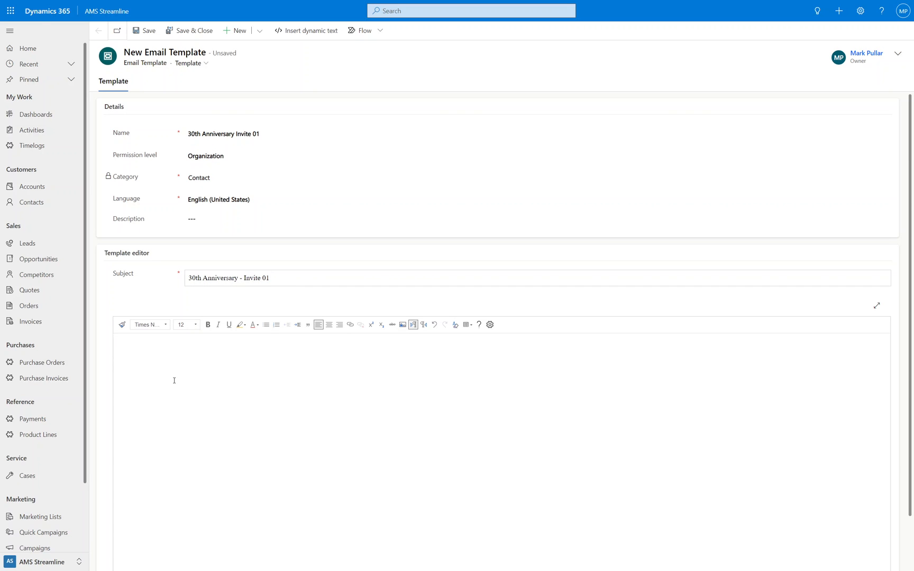
{"action": "type", "text": "Hello"}
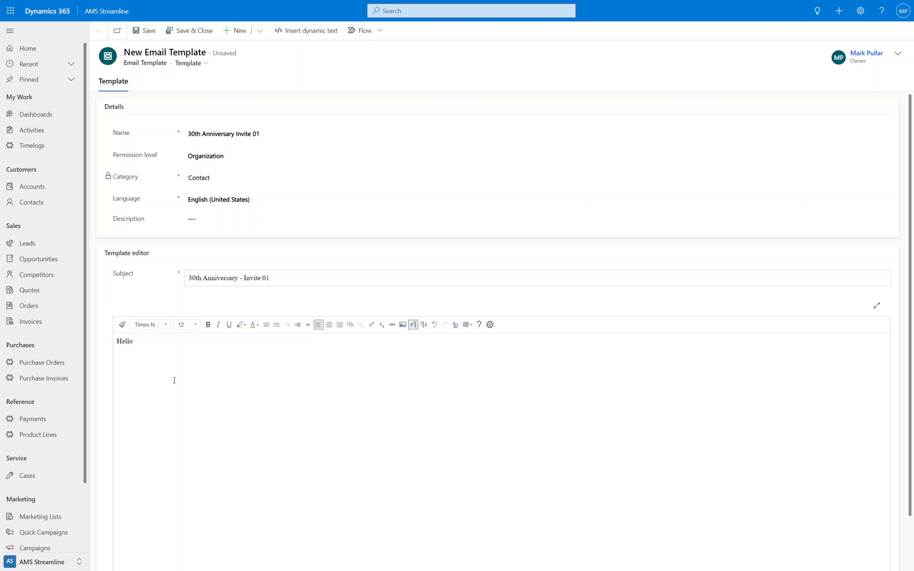
{"action": "mouse_move", "coordinate": [305, 30]}
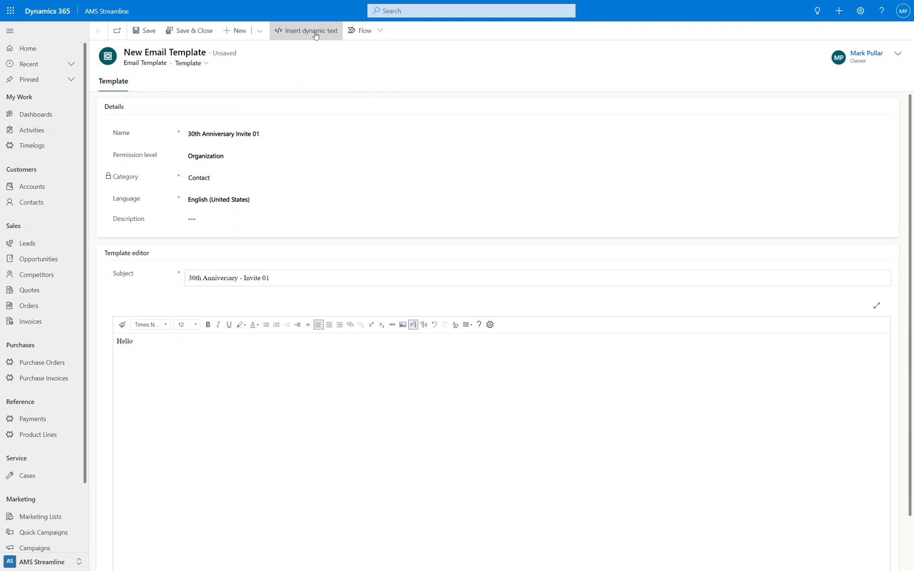
- Insert a Contact First Name placeholder after 'Hello', with 'there' as default text
{"action": "left_click", "coordinate": [306, 30]}
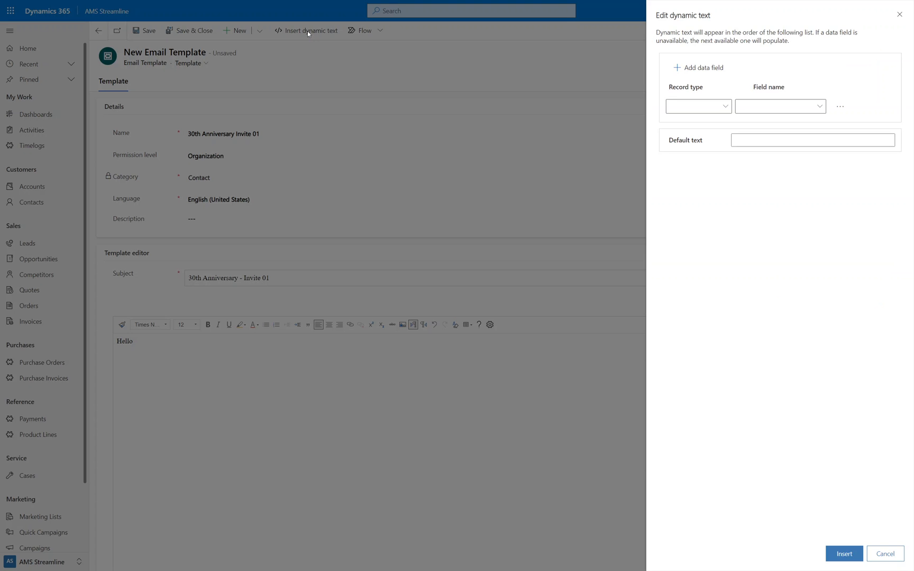
{"action": "left_click", "coordinate": [697, 106]}
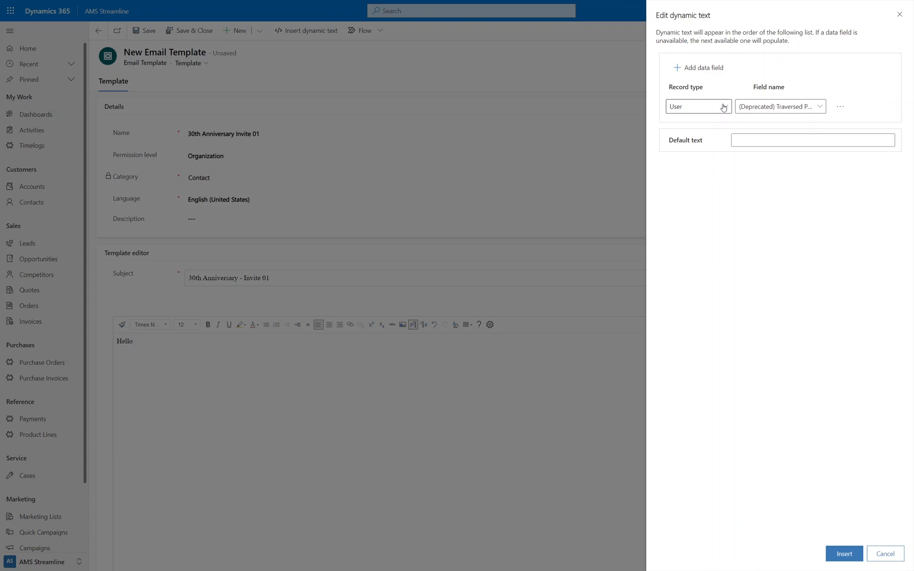
{"action": "mouse_move", "coordinate": [724, 109]}
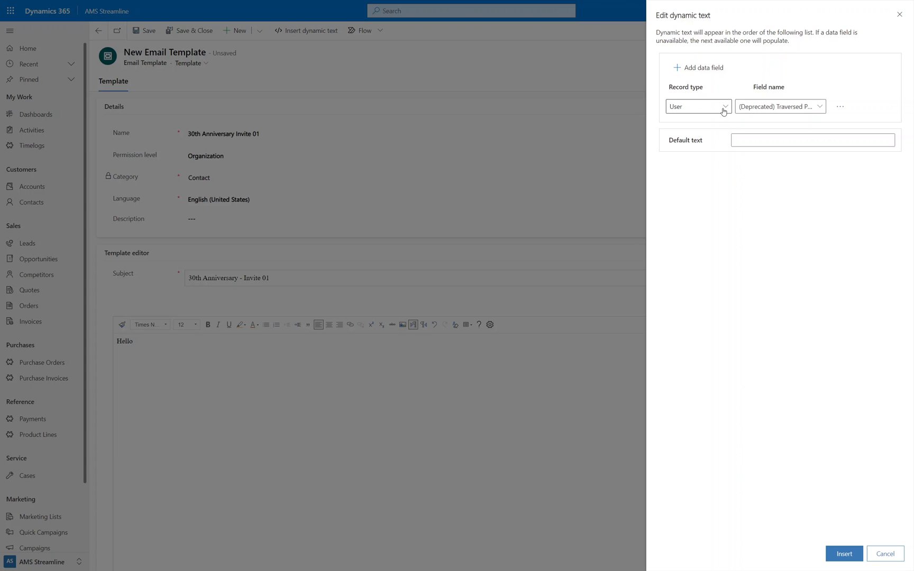
{"action": "left_click", "coordinate": [697, 106]}
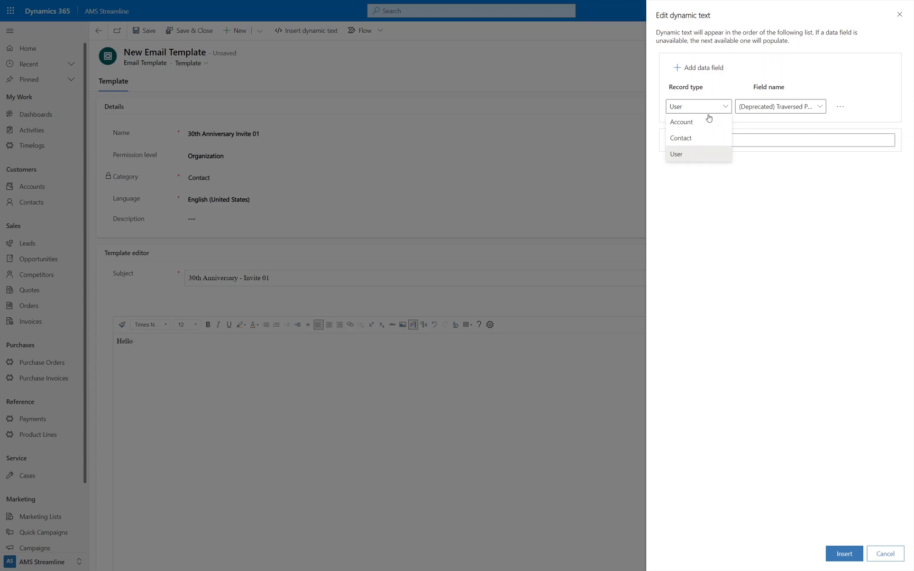
{"action": "mouse_move", "coordinate": [693, 137]}
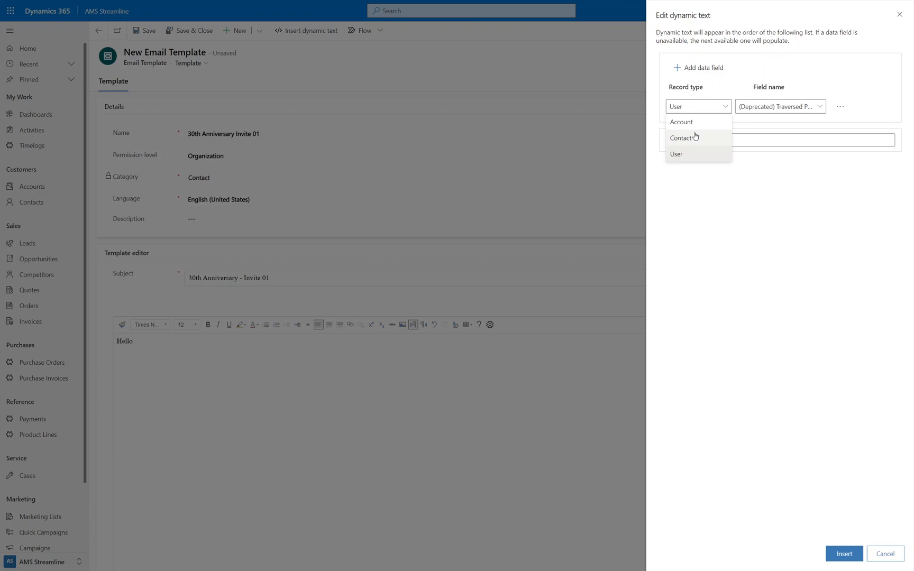
{"action": "mouse_move", "coordinate": [696, 139]}
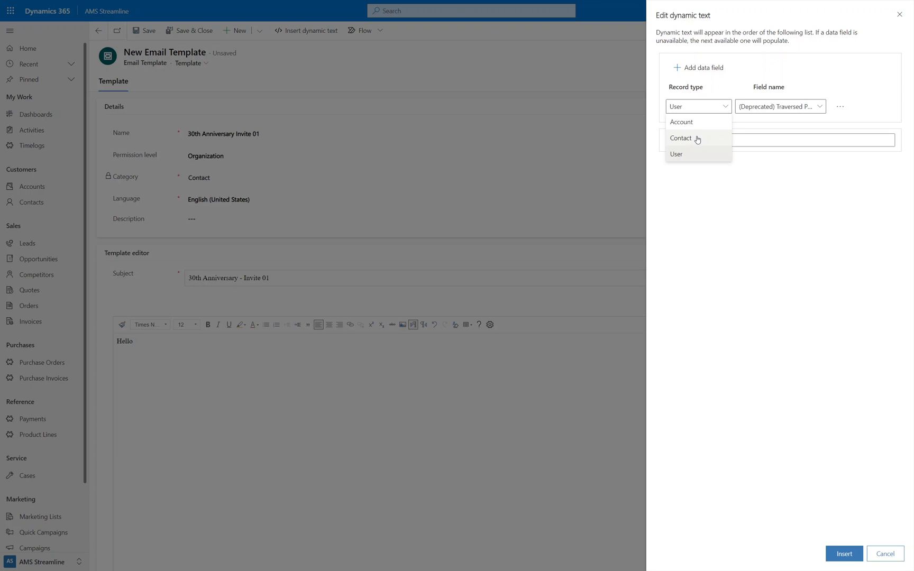
{"action": "mouse_move", "coordinate": [681, 122]}
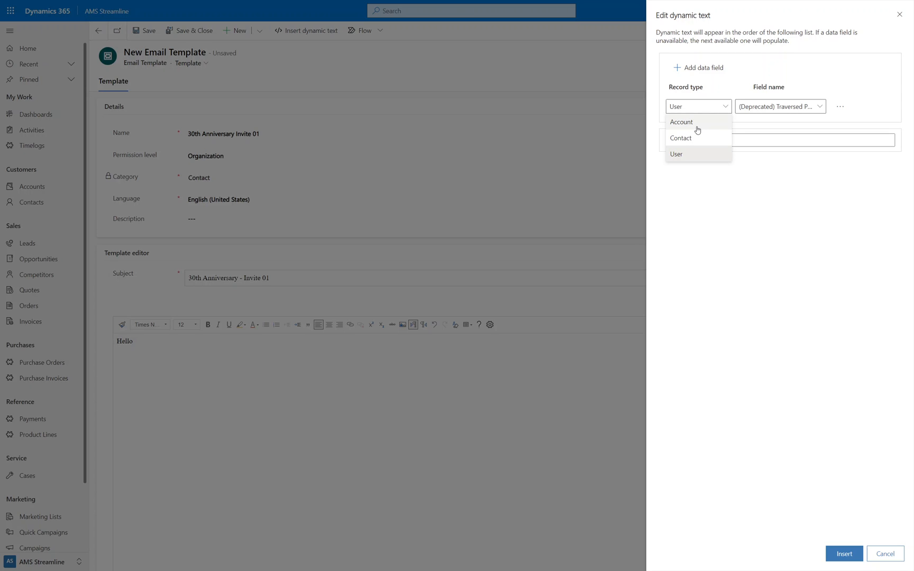
{"action": "mouse_move", "coordinate": [698, 138]}
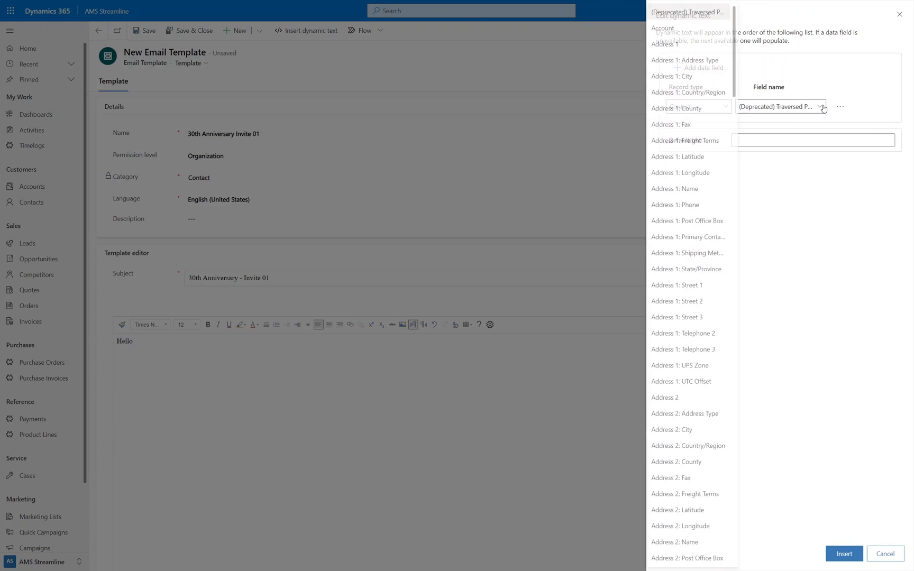
{"action": "scroll", "scroll_direction": "down", "scroll_amount": 3}
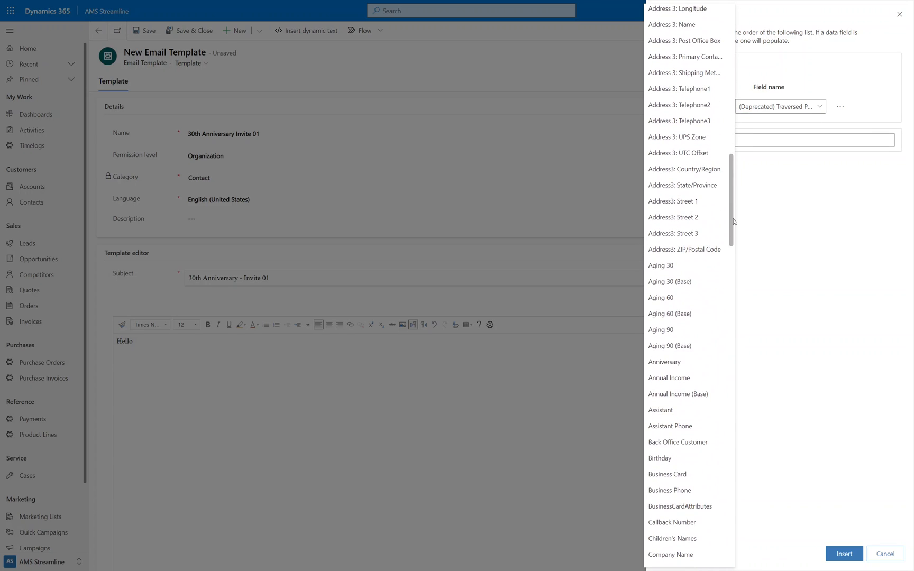
{"action": "scroll", "scroll_direction": "down", "scroll_amount": 3}
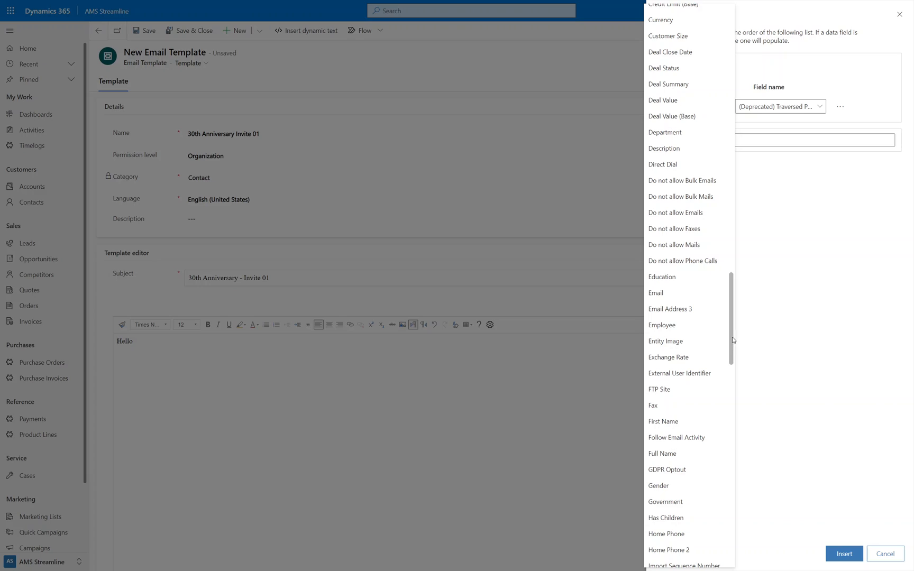
{"action": "left_click", "coordinate": [663, 420]}
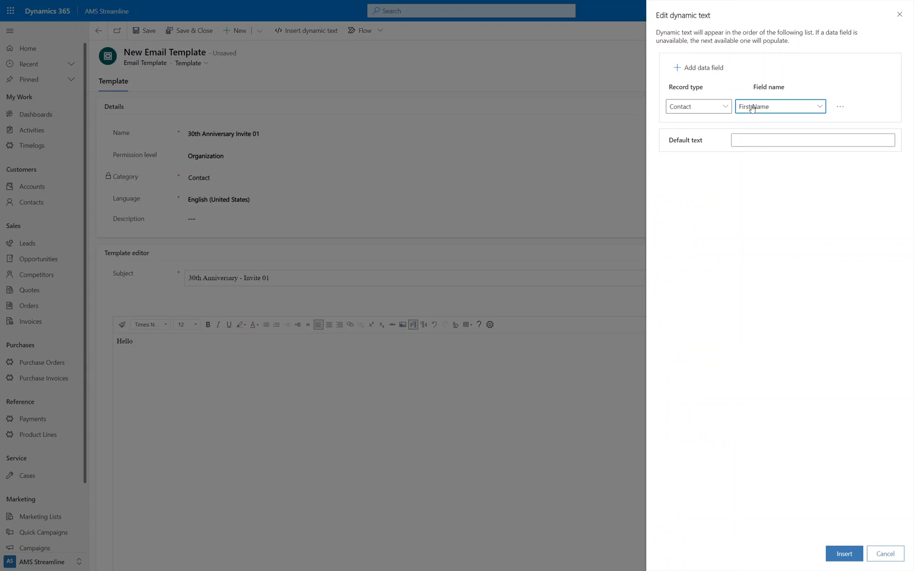
{"action": "left_click", "coordinate": [812, 140]}
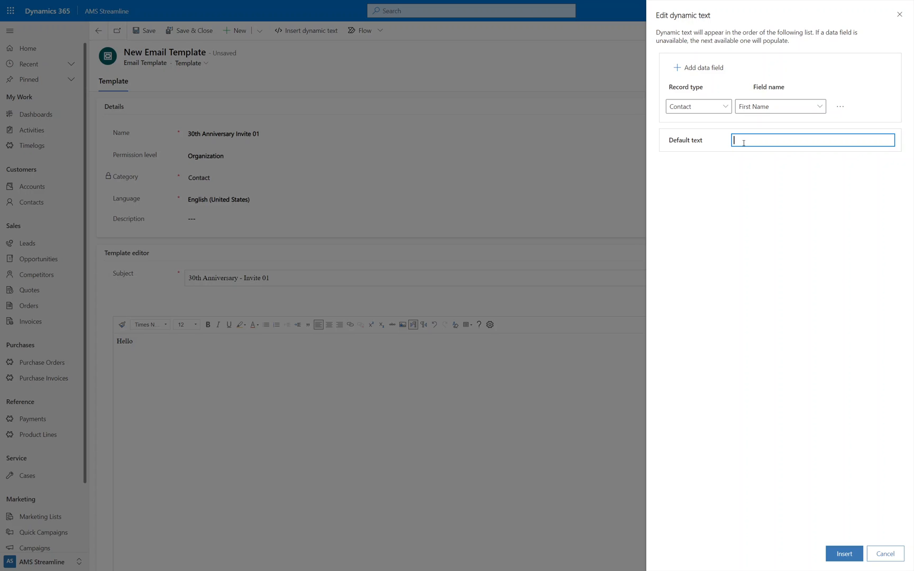
{"action": "type", "text": "there"}
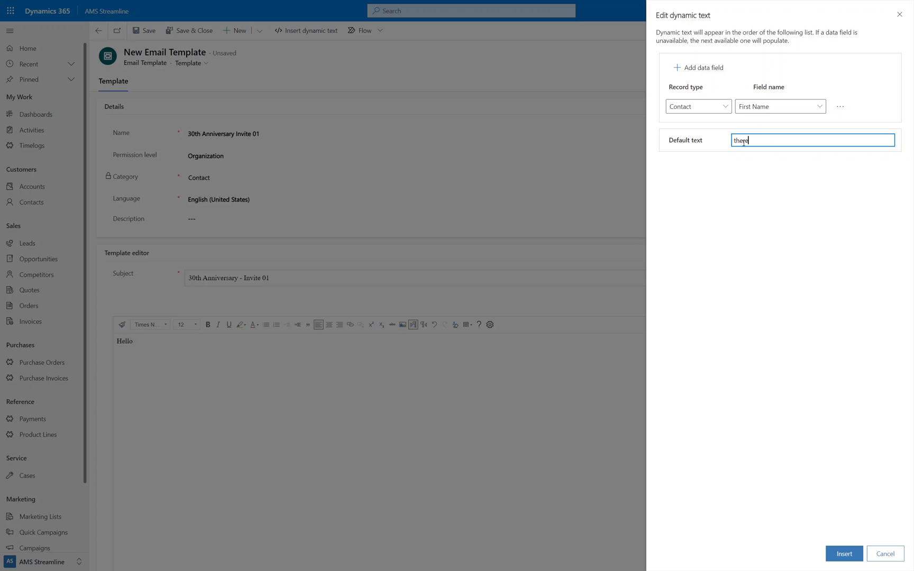
{"action": "mouse_move", "coordinate": [796, 350]}
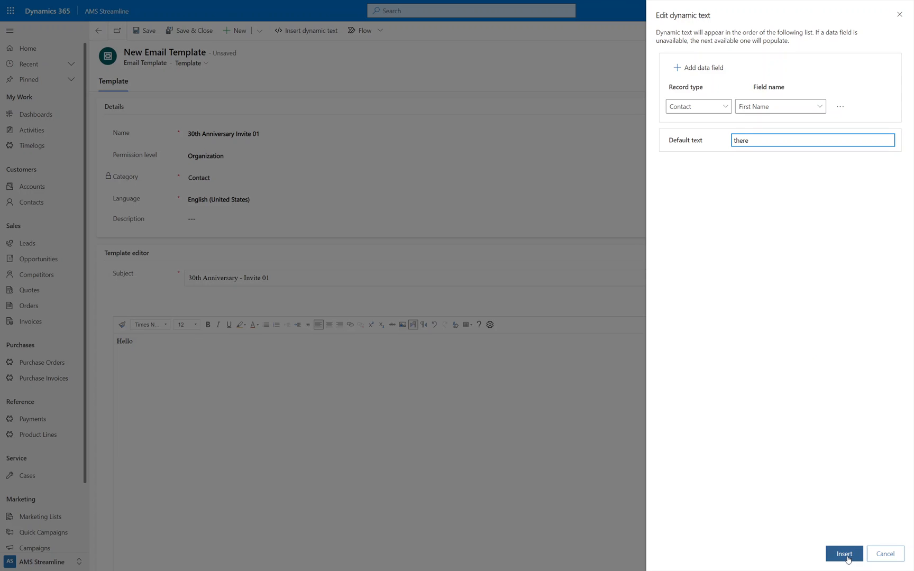
{"action": "left_click", "coordinate": [843, 553]}
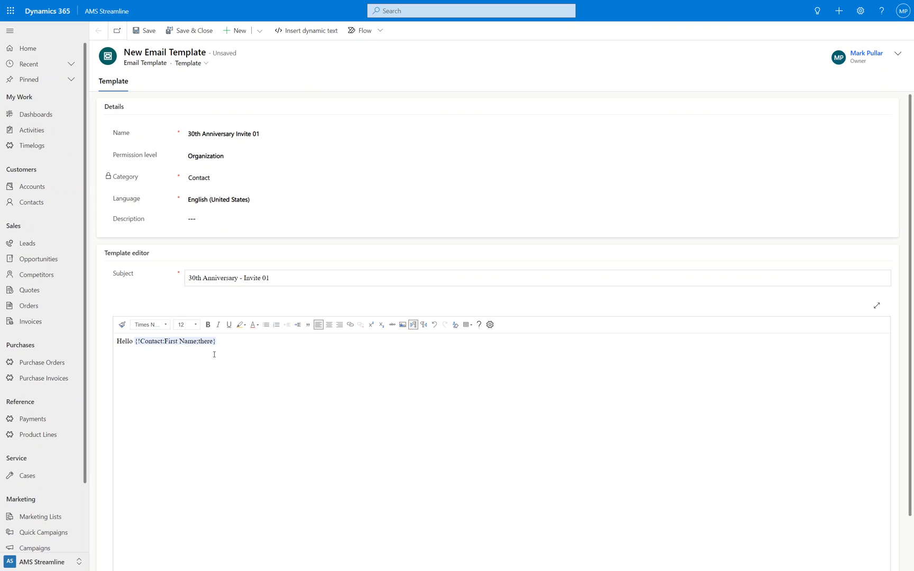
- Type filler lines in the body and set all body text to Verdana
{"action": "type", "text": "fdjs ghkkjfdhkgjg"}
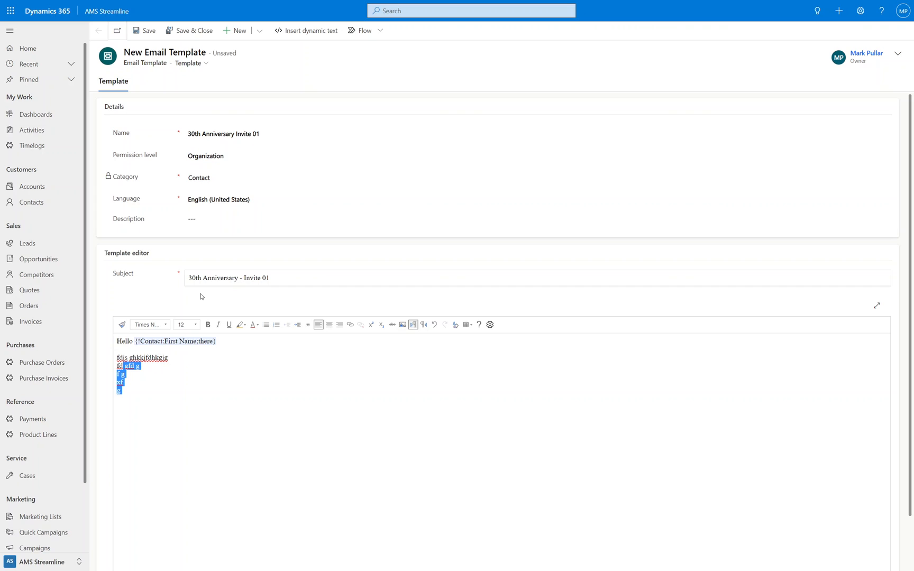
{"action": "key", "text": "ctrl+a"}
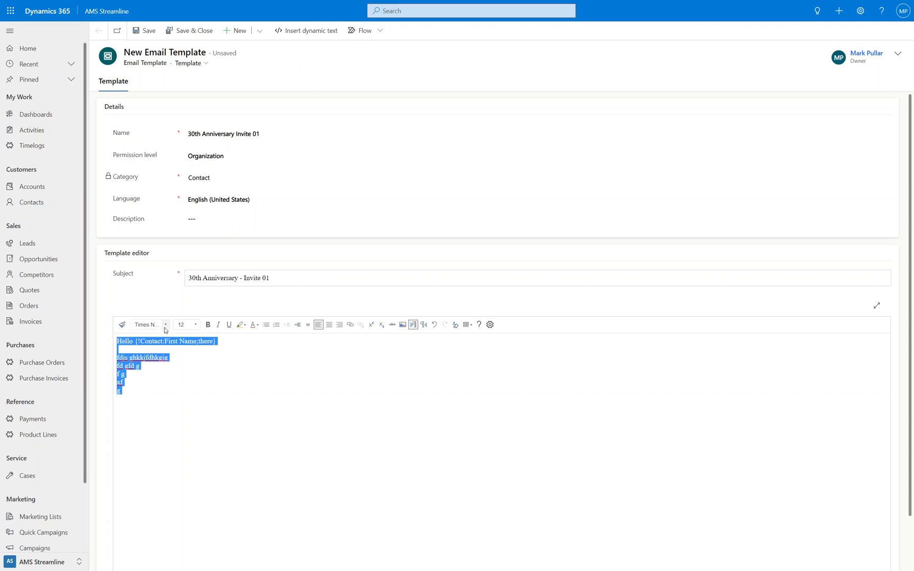
{"action": "left_click", "coordinate": [147, 325]}
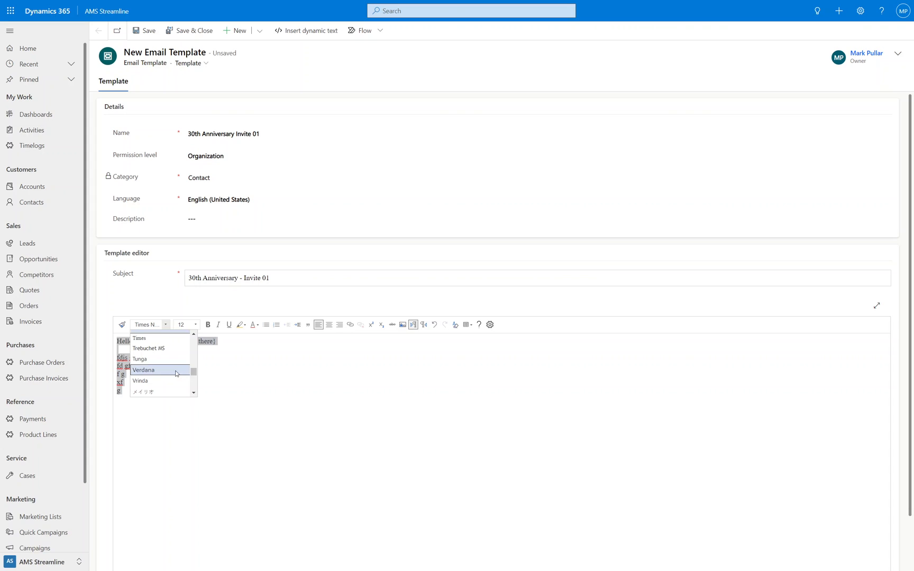
{"action": "left_click", "coordinate": [143, 370]}
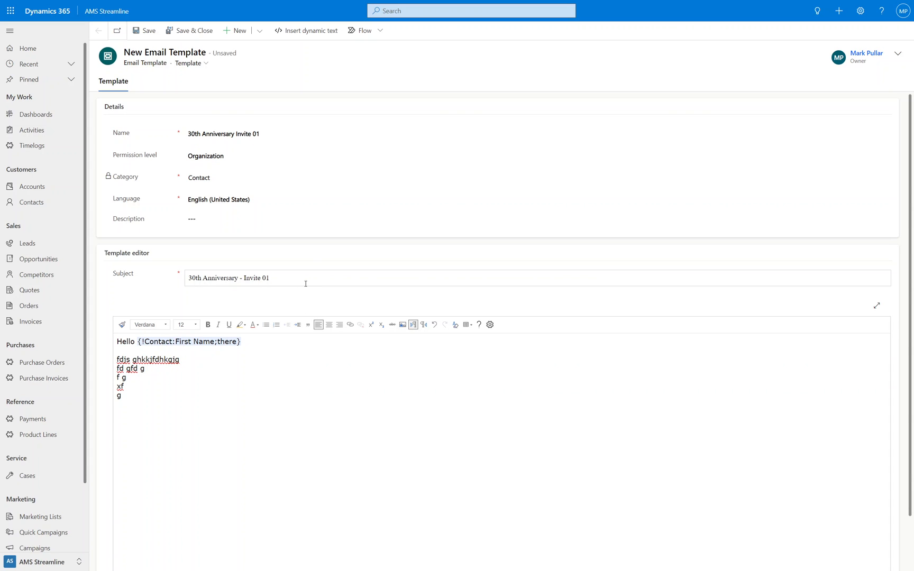
{"action": "left_click", "coordinate": [269, 278]}
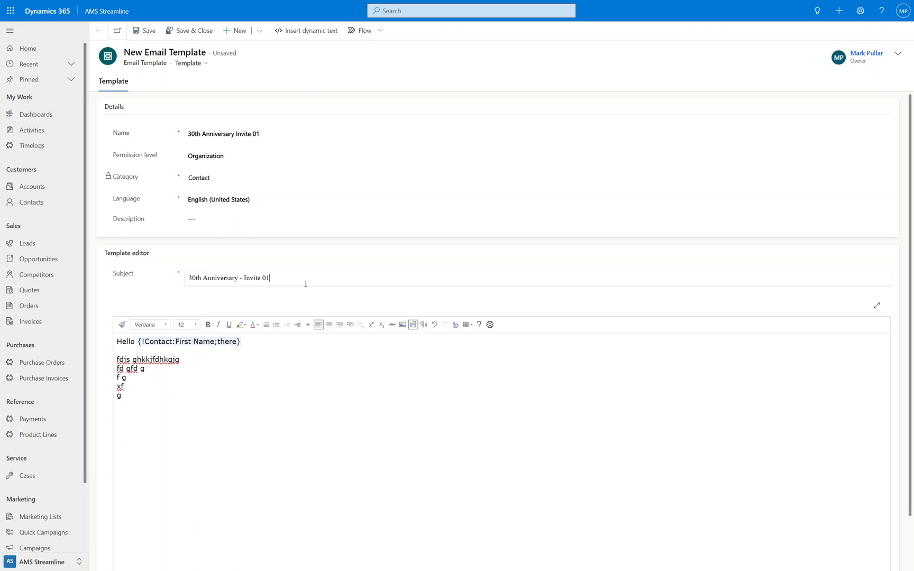
- Replace '01' in the subject with 'for' plus a Contact First Name placeholder
{"action": "double_click", "coordinate": [264, 278]}
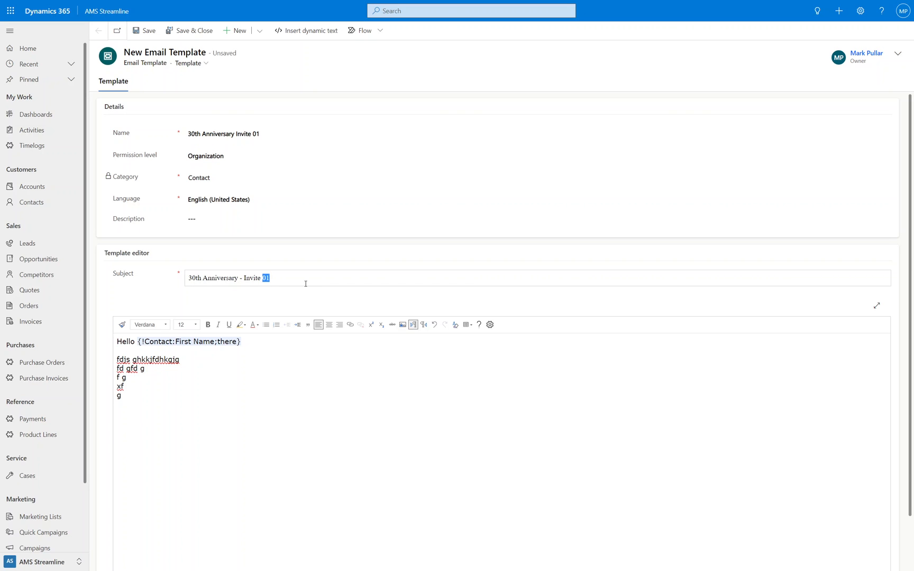
{"action": "type", "text": "for"}
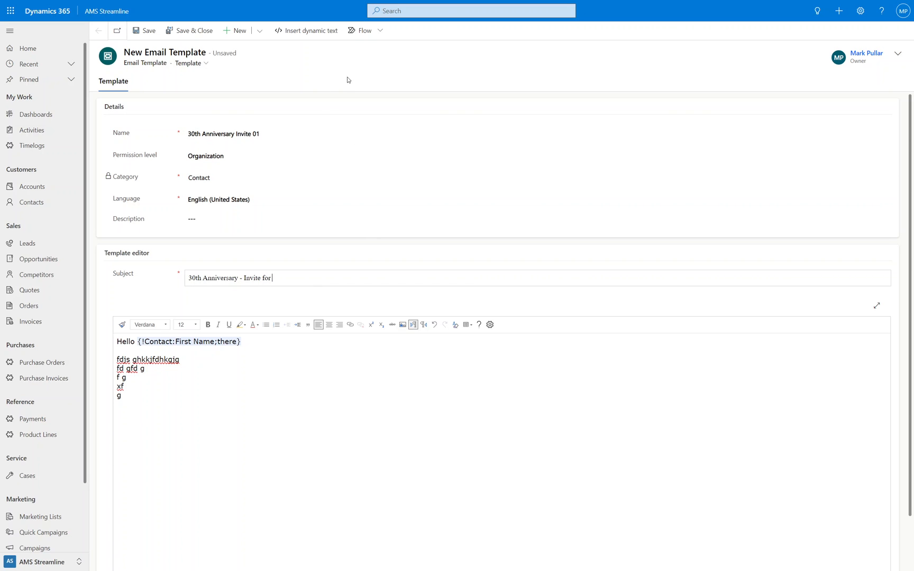
{"action": "left_click", "coordinate": [306, 31]}
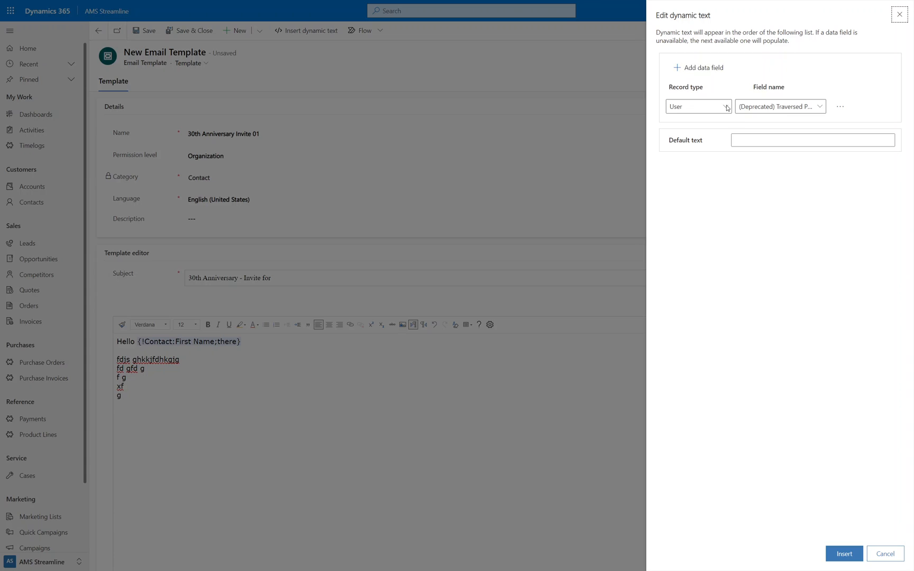
{"action": "left_click", "coordinate": [697, 106]}
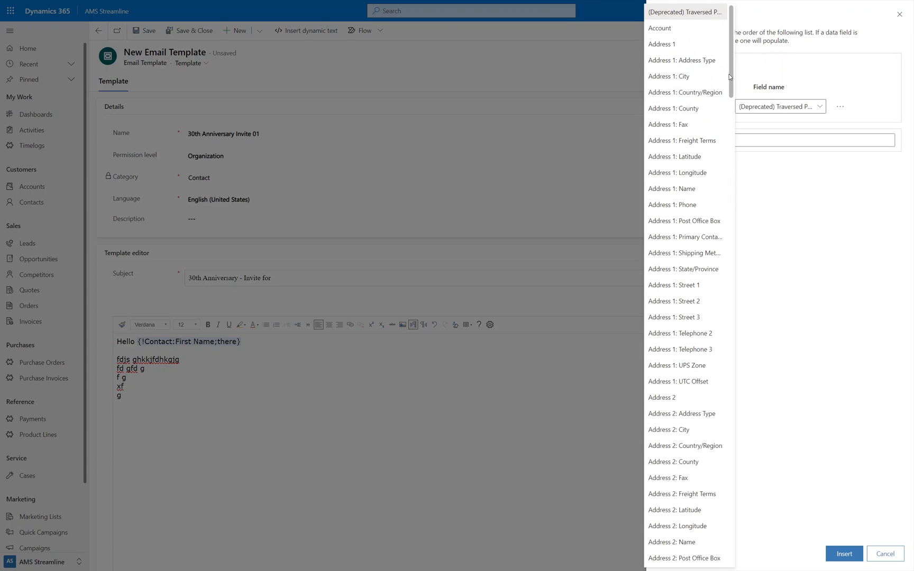
{"action": "scroll", "scroll_direction": "down", "scroll_amount": 3}
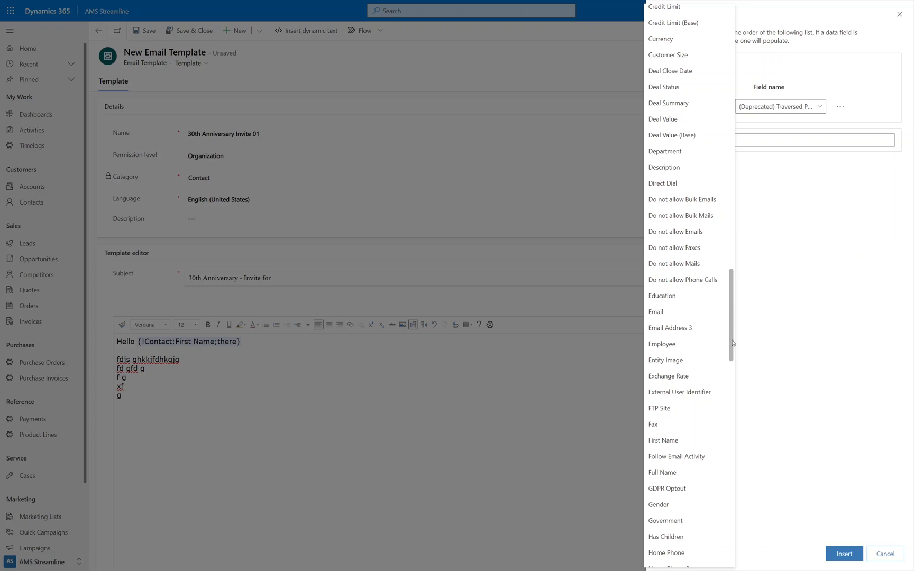
{"action": "scroll", "scroll_direction": "down", "scroll_amount": 3}
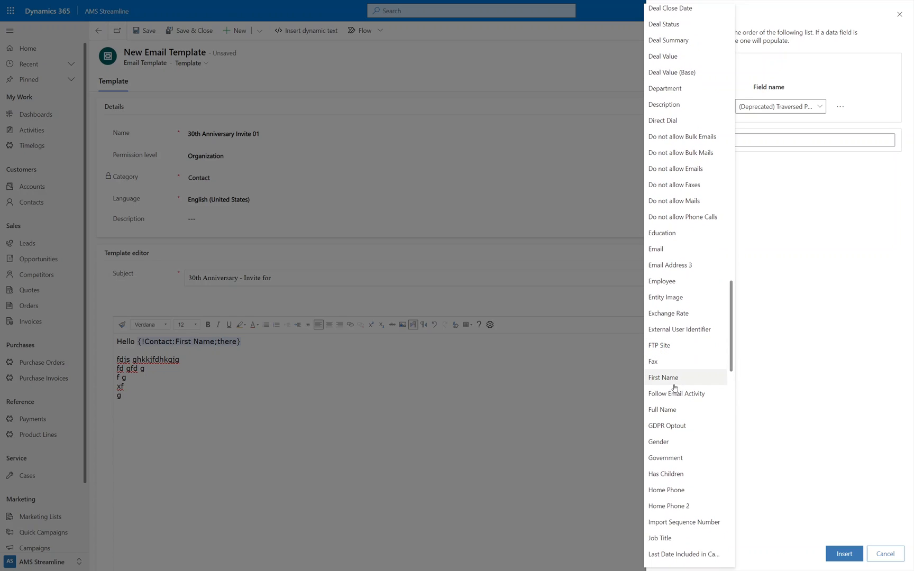
{"action": "left_click", "coordinate": [844, 554]}
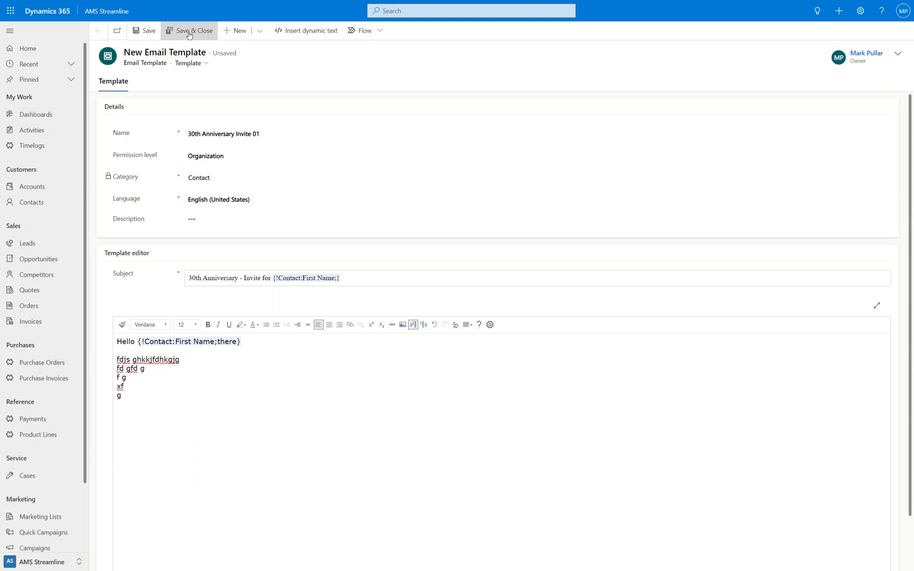
- Save and close the template, refresh to see 46 templates, and return to the marketing list
{"action": "left_click", "coordinate": [193, 31]}
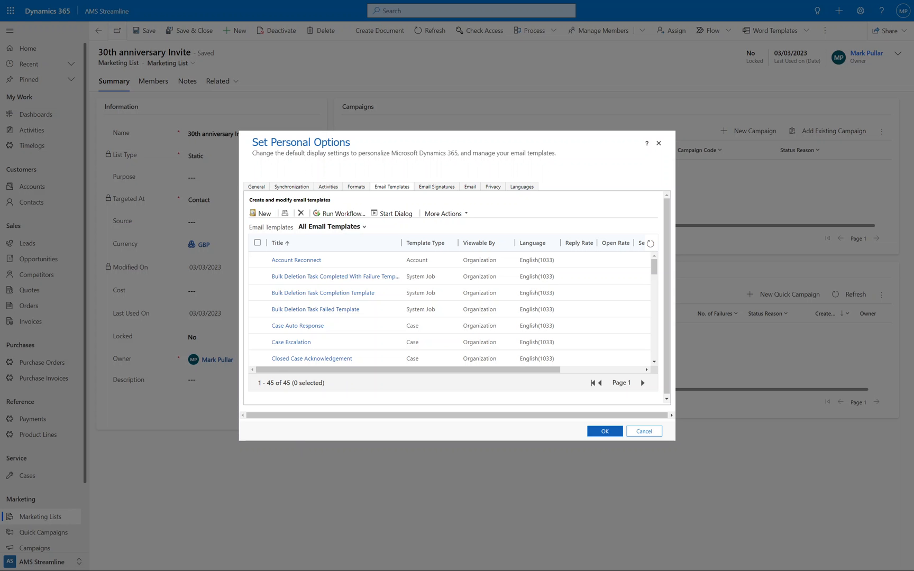
{"action": "left_click", "coordinate": [330, 227]}
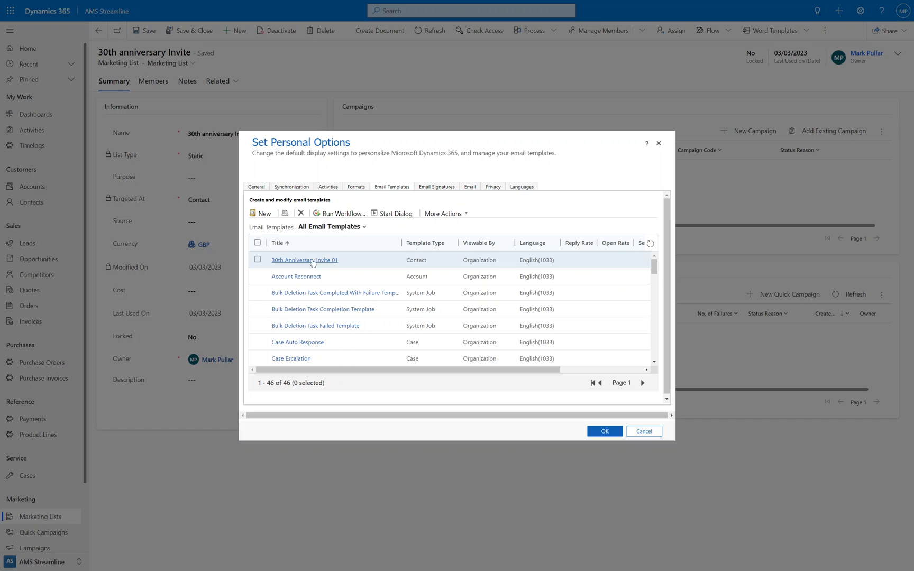
{"action": "mouse_move", "coordinate": [644, 431]}
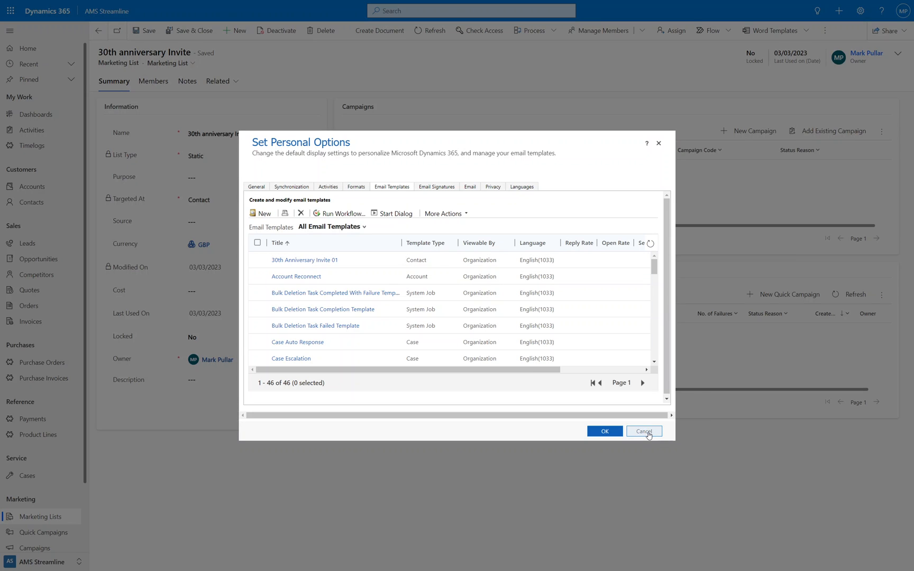
{"action": "left_click", "coordinate": [644, 432]}
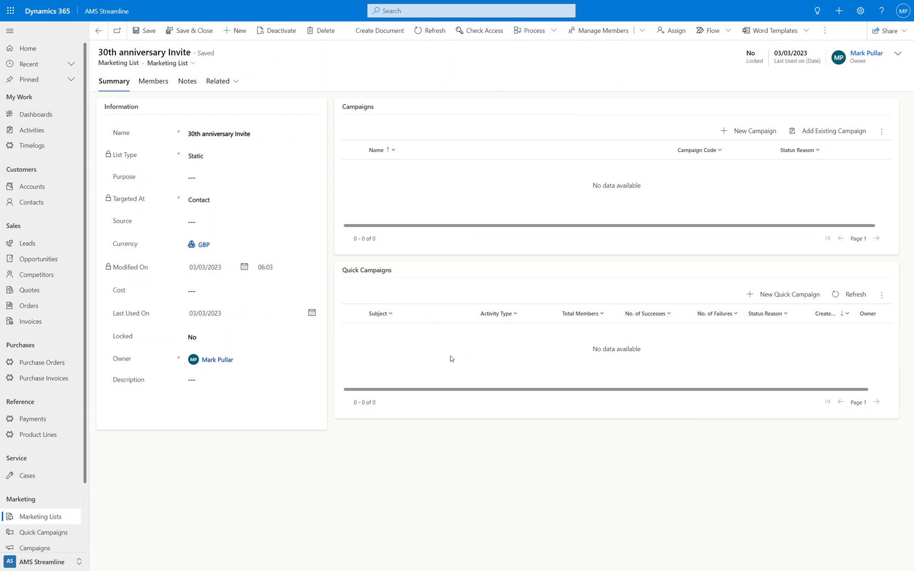
{"action": "mouse_move", "coordinate": [790, 283]}
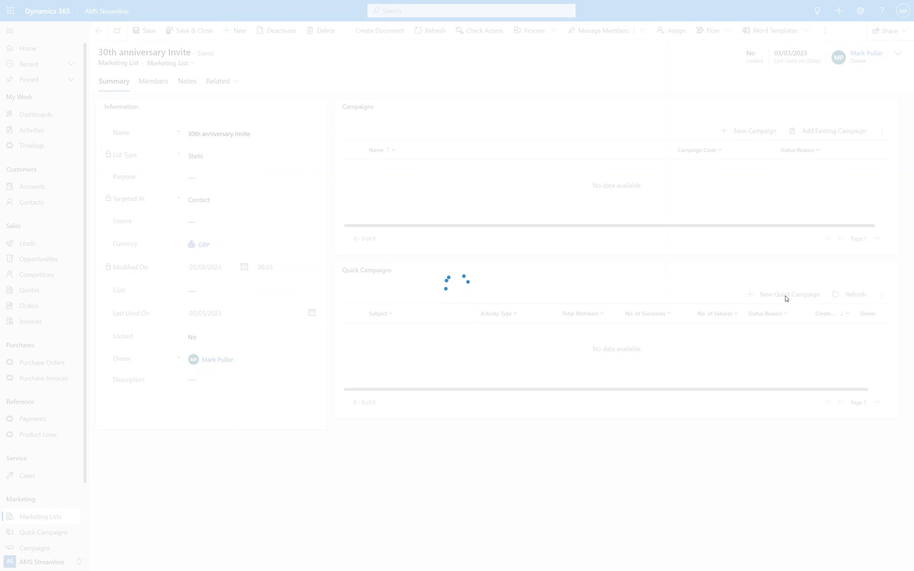
- Start a quick campaign named '30th Anniversary Invite 01' and advance past the naming page
{"action": "left_click", "coordinate": [790, 295]}
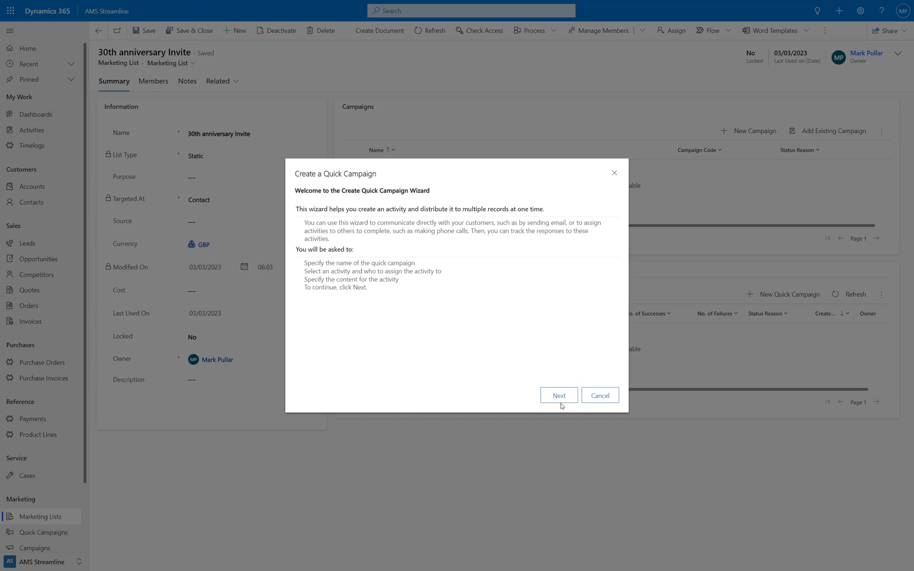
{"action": "left_click", "coordinate": [558, 395]}
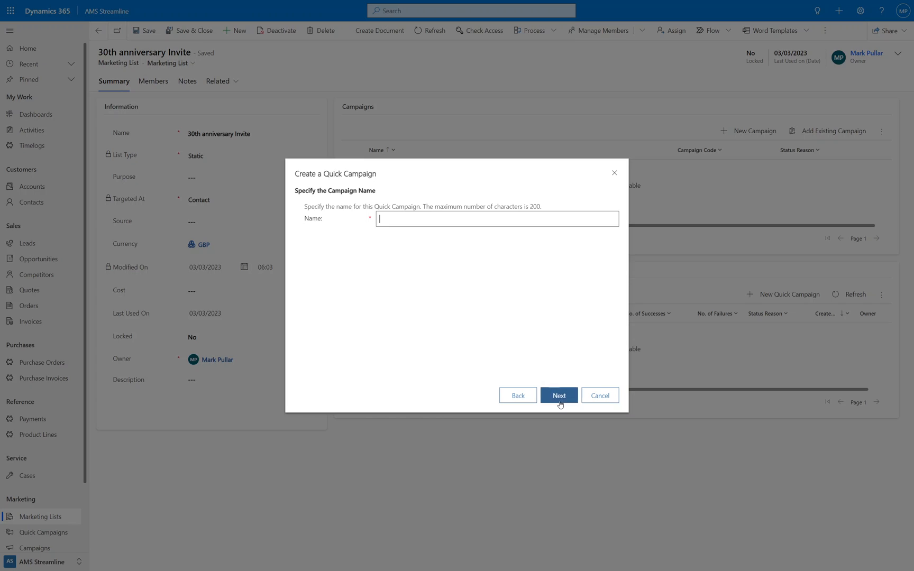
{"action": "mouse_move", "coordinate": [471, 268]}
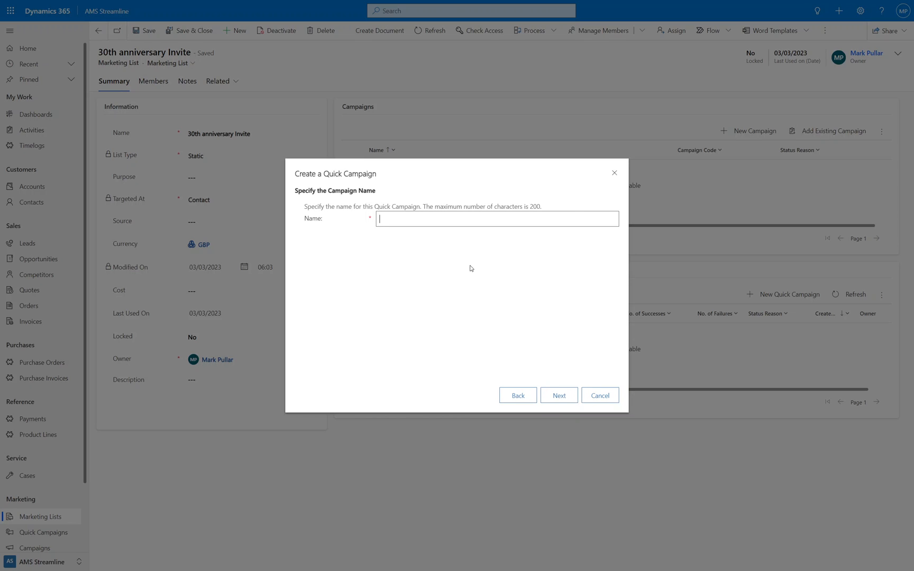
{"action": "type", "text": "Invite 01"}
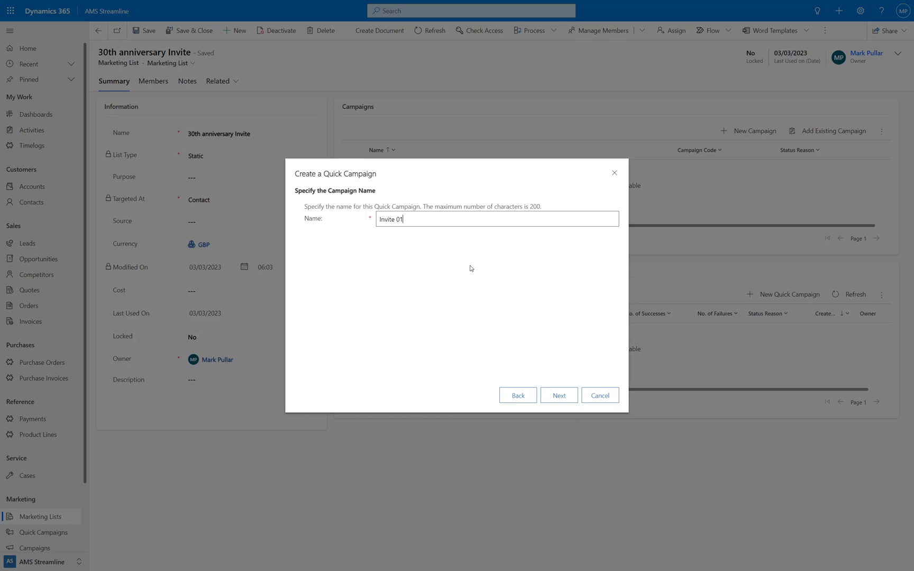
{"action": "type", "text": "£0th Anniversary"}
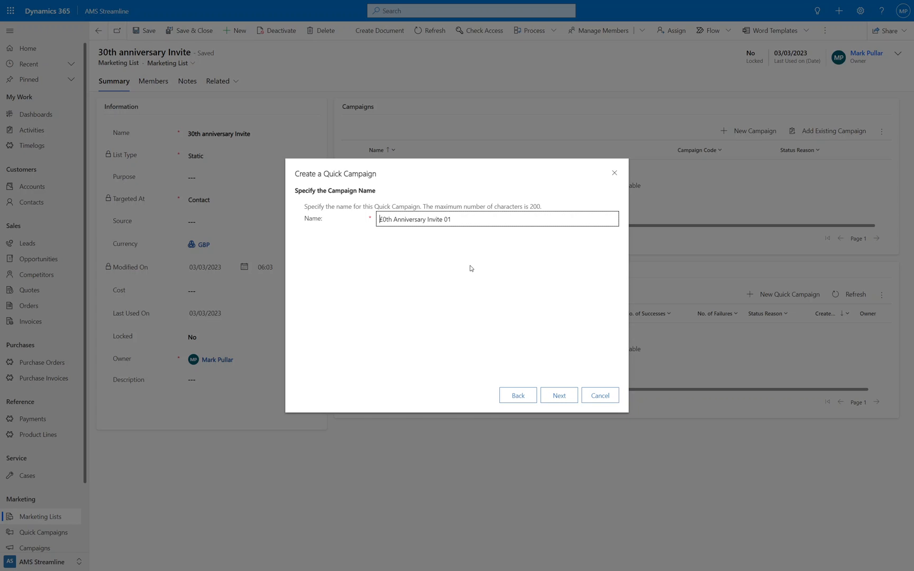
{"action": "type", "text": "30th Anniversary Invite 01"}
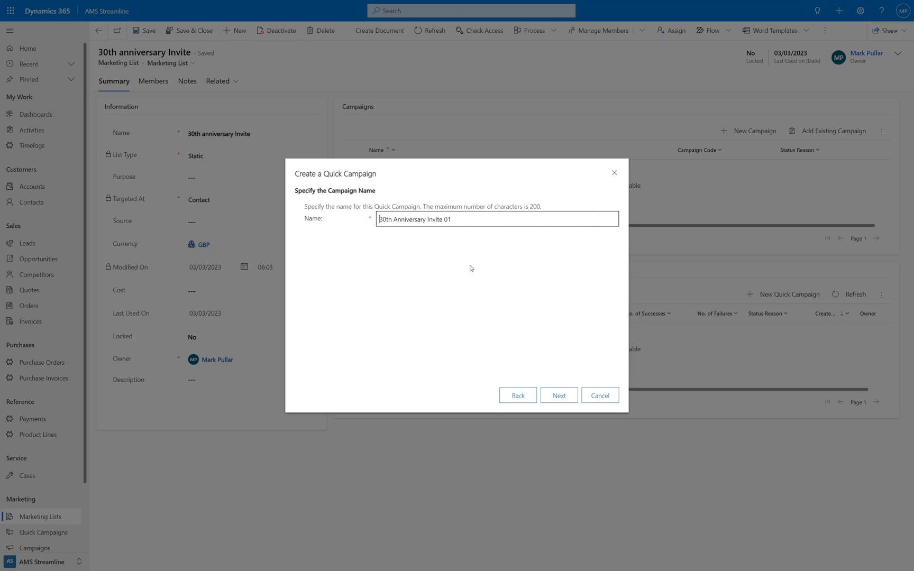
{"action": "left_click", "coordinate": [558, 395]}
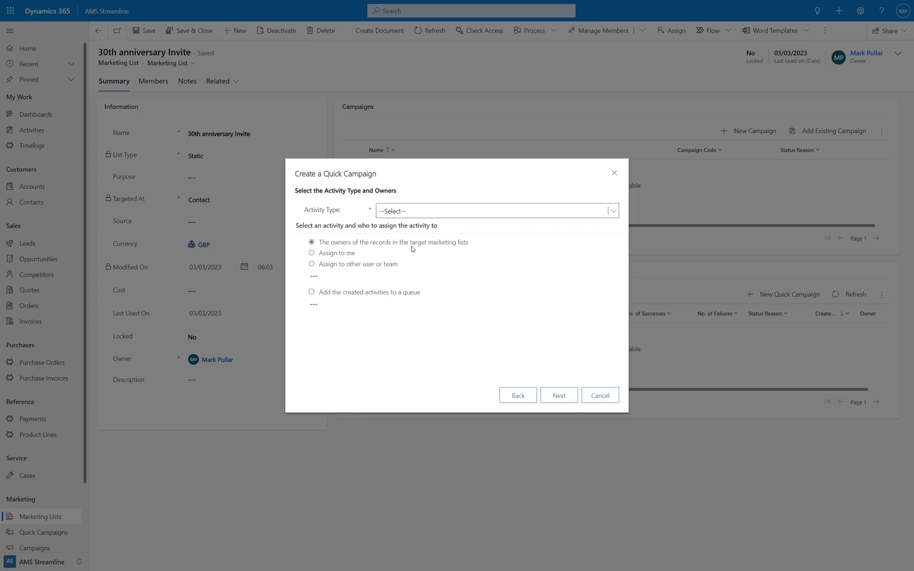
- Set activity type to E-mail and assign activities to another user or team
{"action": "left_click", "coordinate": [496, 211]}
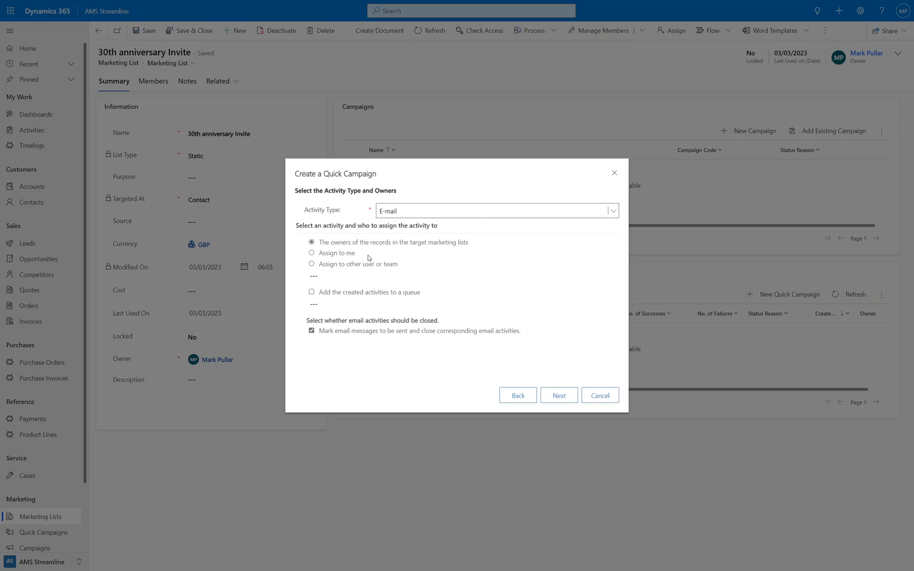
{"action": "mouse_move", "coordinate": [397, 226]}
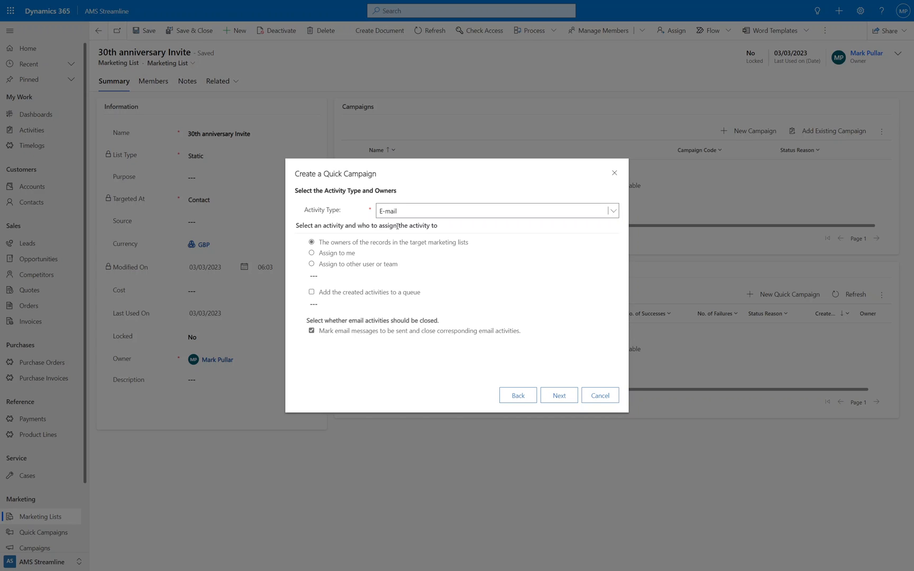
{"action": "mouse_move", "coordinate": [366, 256]}
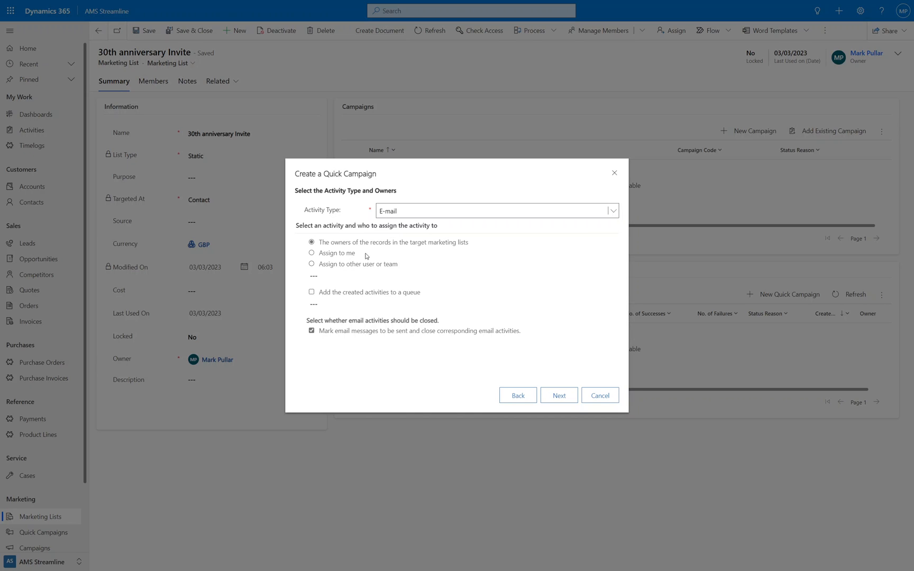
{"action": "mouse_move", "coordinate": [363, 244]}
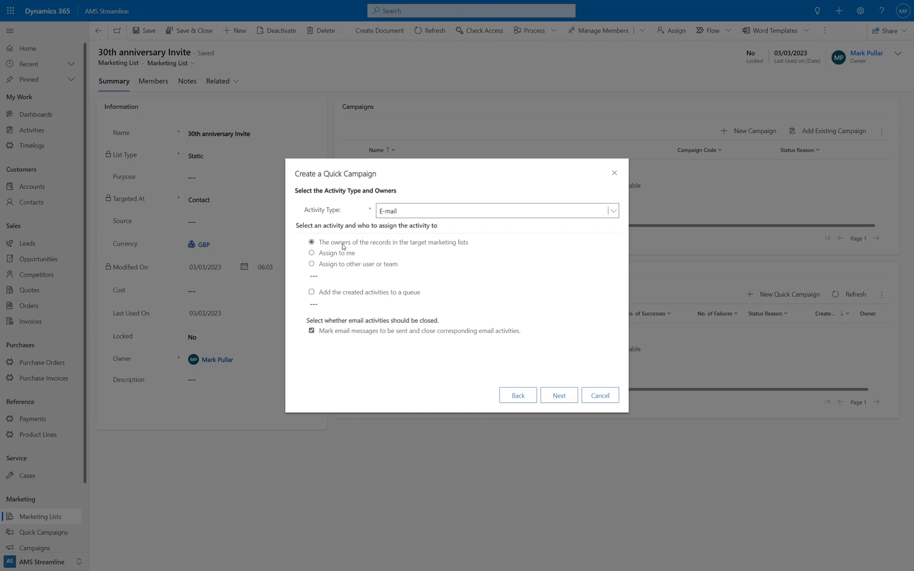
{"action": "left_click", "coordinate": [312, 264]}
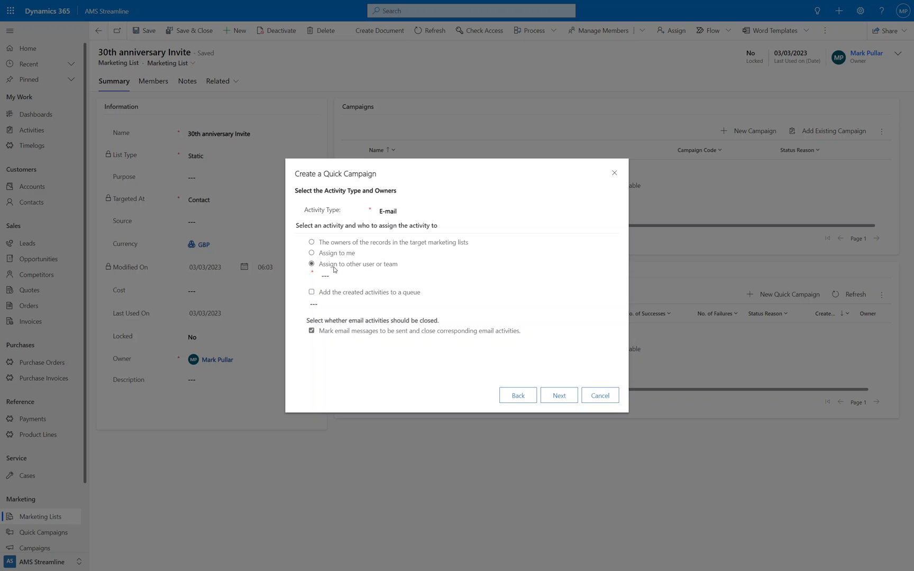
- Switch assignment to 'Assign to me' and advance to the e-mail content page
{"action": "left_click", "coordinate": [326, 275]}
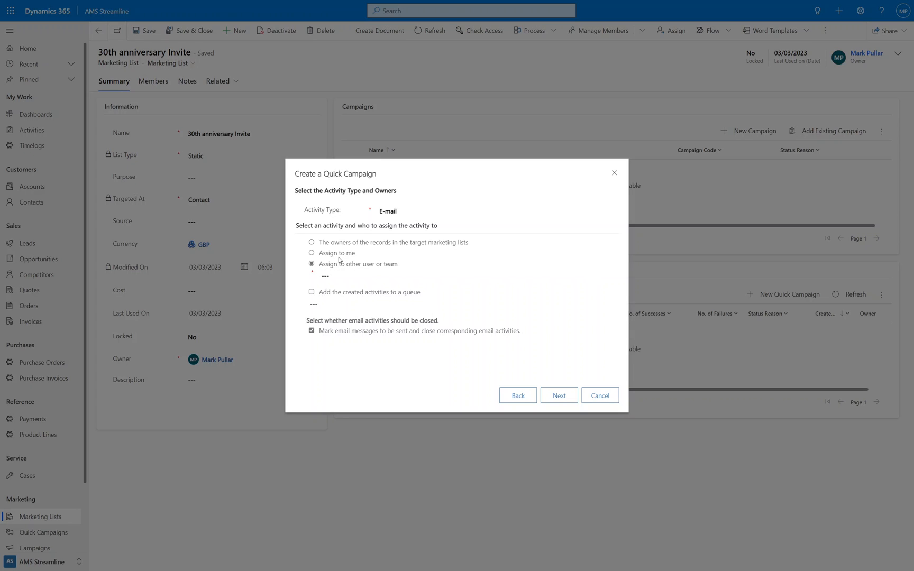
{"action": "left_click", "coordinate": [310, 253]}
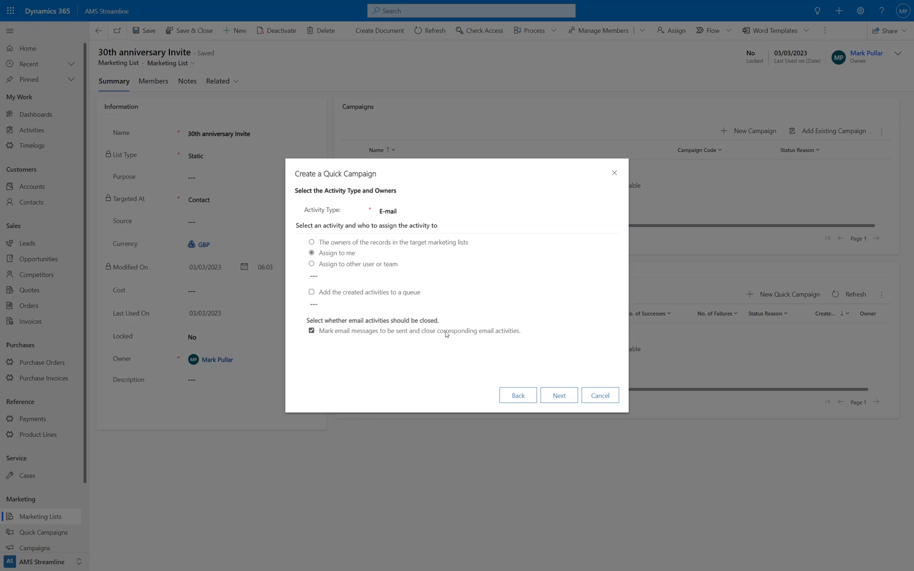
{"action": "mouse_move", "coordinate": [412, 350]}
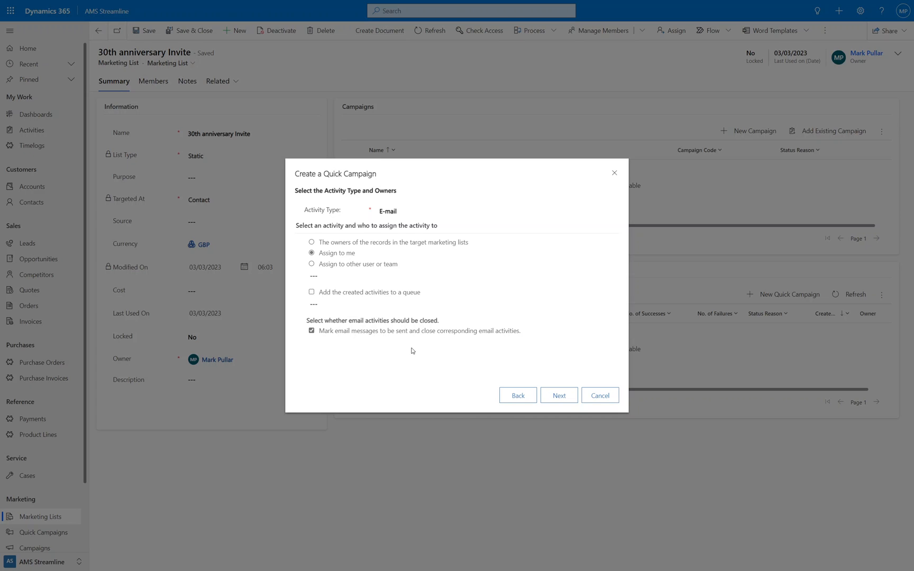
{"action": "mouse_move", "coordinate": [326, 338]}
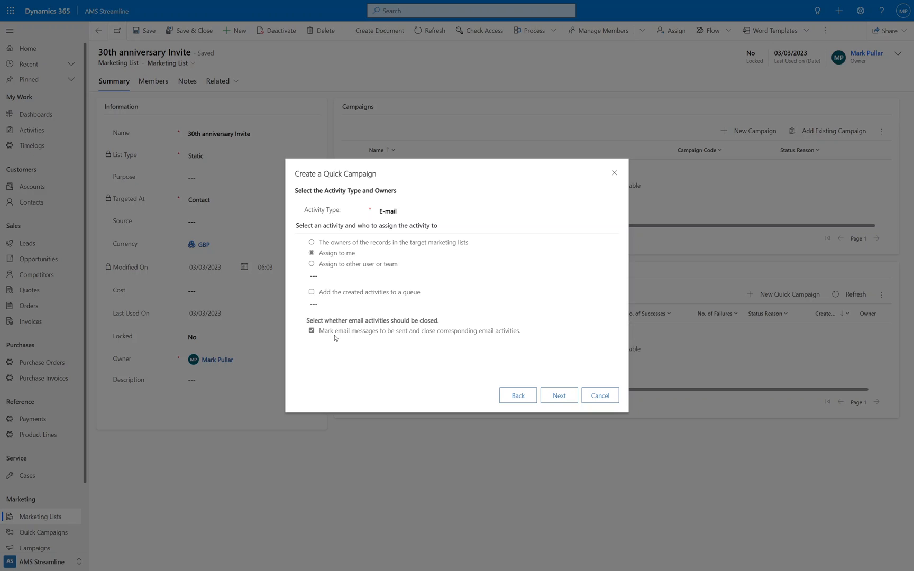
{"action": "mouse_move", "coordinate": [338, 365]}
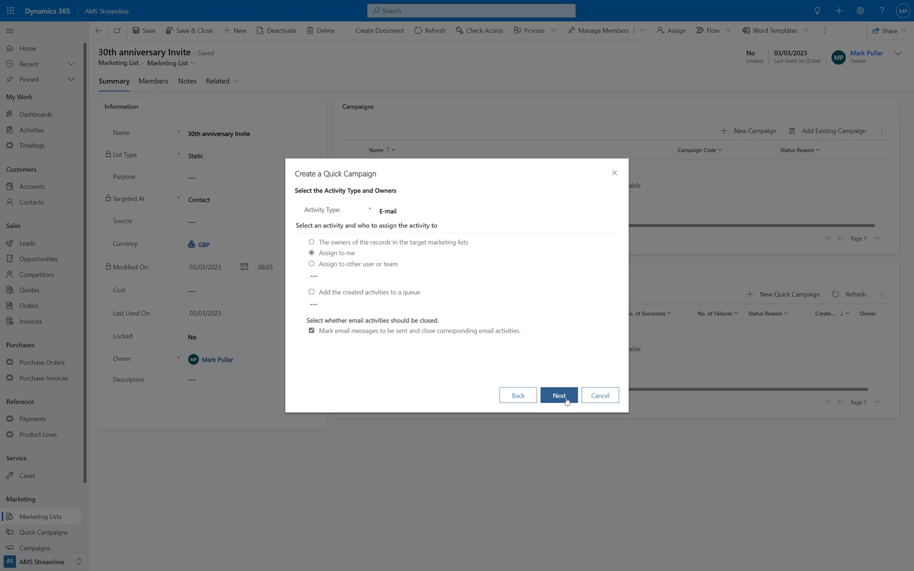
{"action": "left_click", "coordinate": [558, 395]}
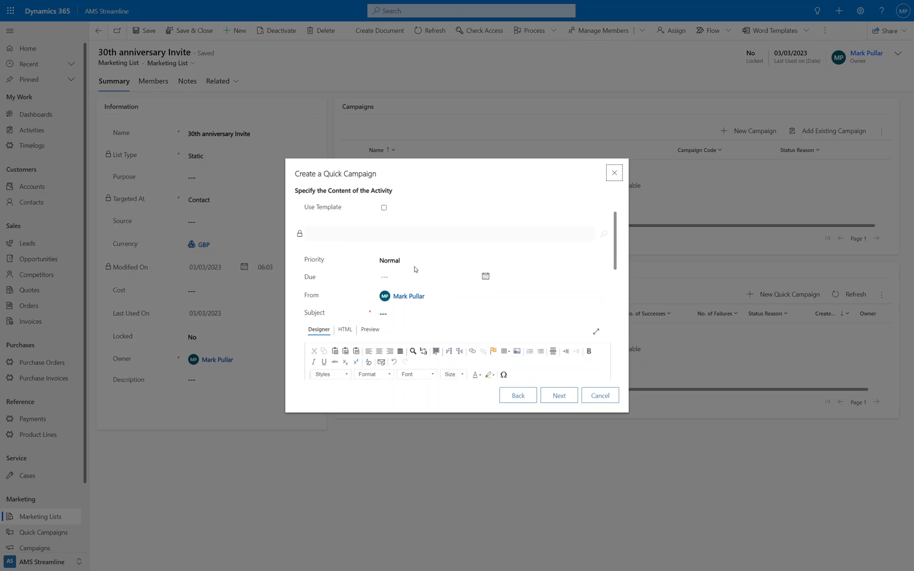
{"action": "scroll", "scroll_direction": "down", "scroll_amount": 3}
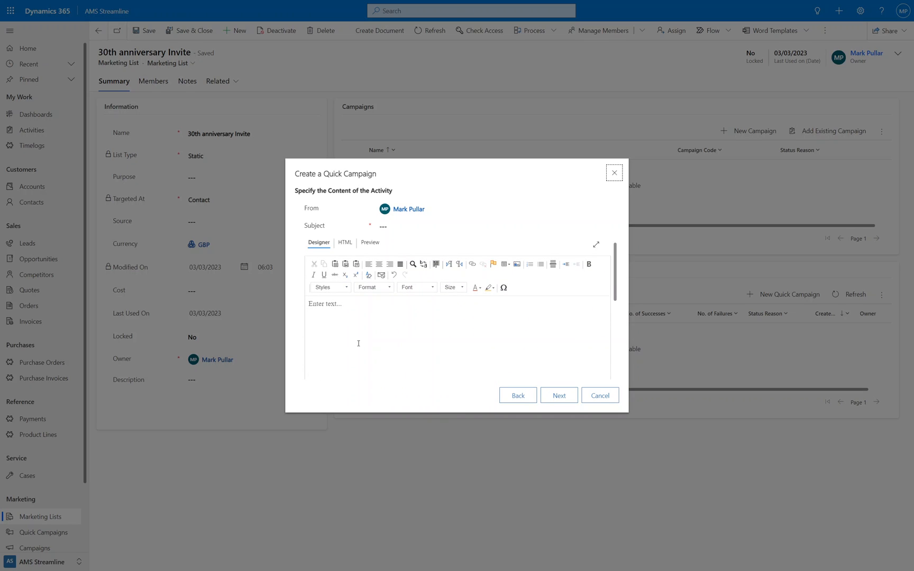
{"action": "scroll", "scroll_direction": "down", "scroll_amount": 3}
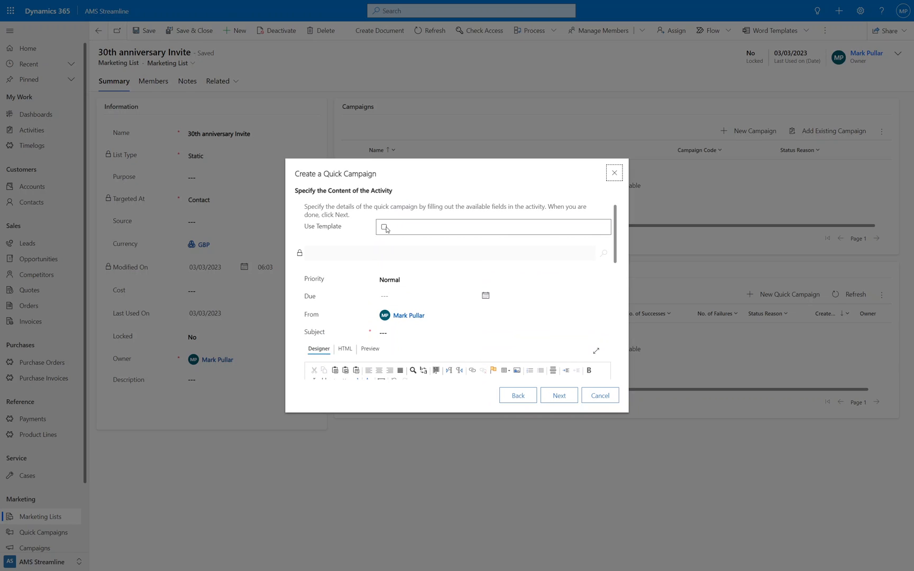
- Tick Use Template and select '30th Anniversary Invite 01' as the e-mail template
{"action": "left_click", "coordinate": [383, 227]}
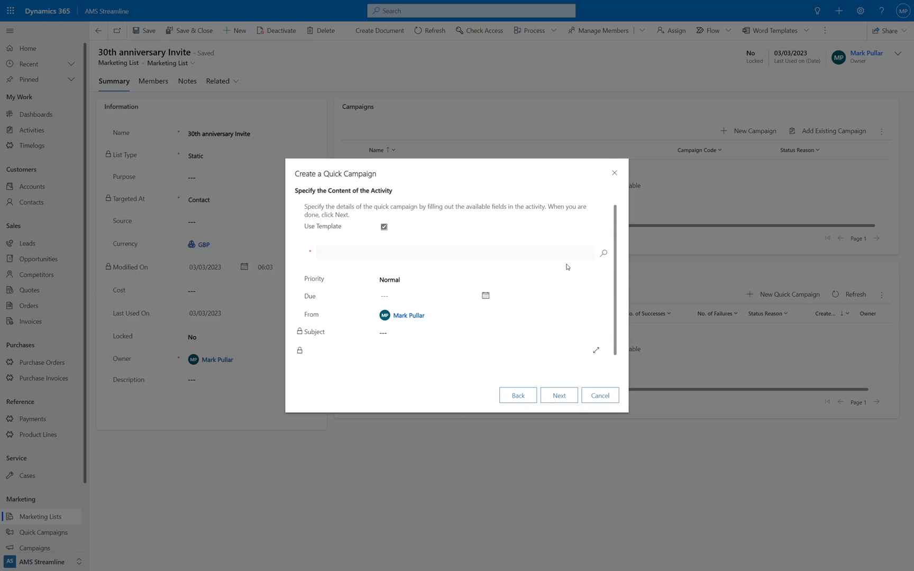
{"action": "left_click", "coordinate": [603, 253]}
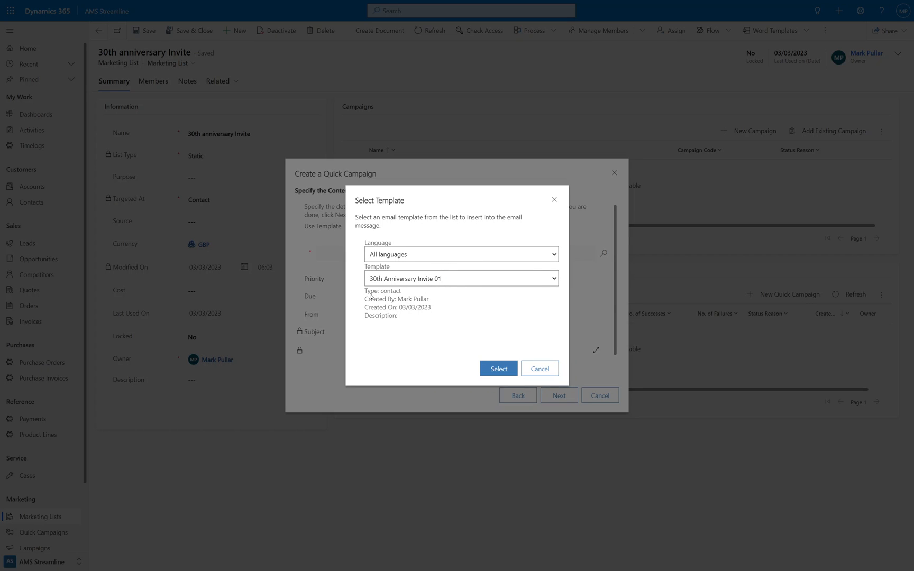
{"action": "double_click", "coordinate": [382, 290]}
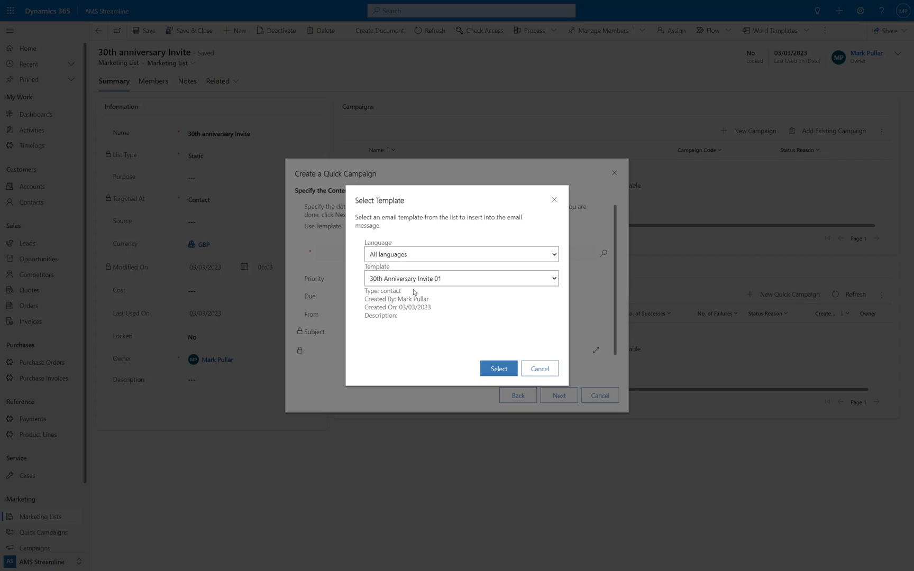
{"action": "mouse_move", "coordinate": [421, 282]}
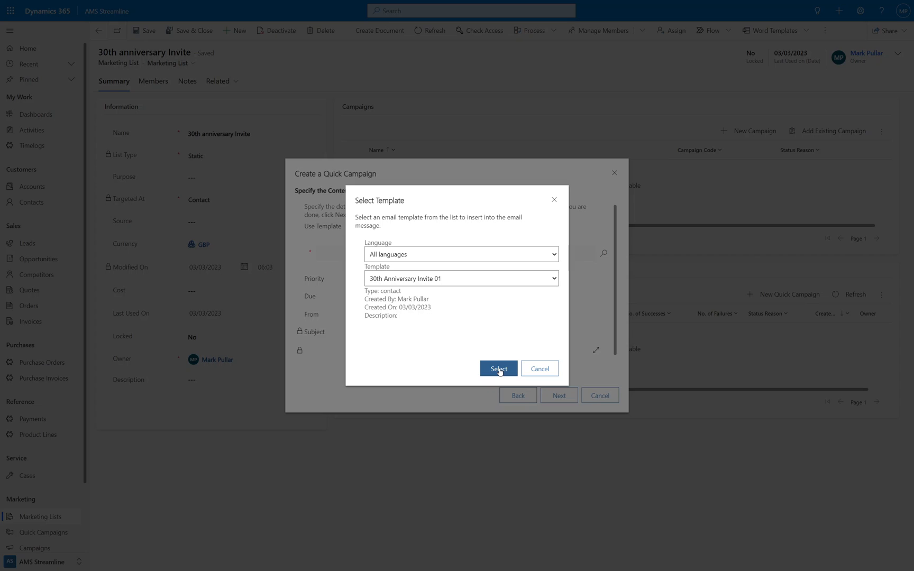
{"action": "left_click", "coordinate": [498, 368]}
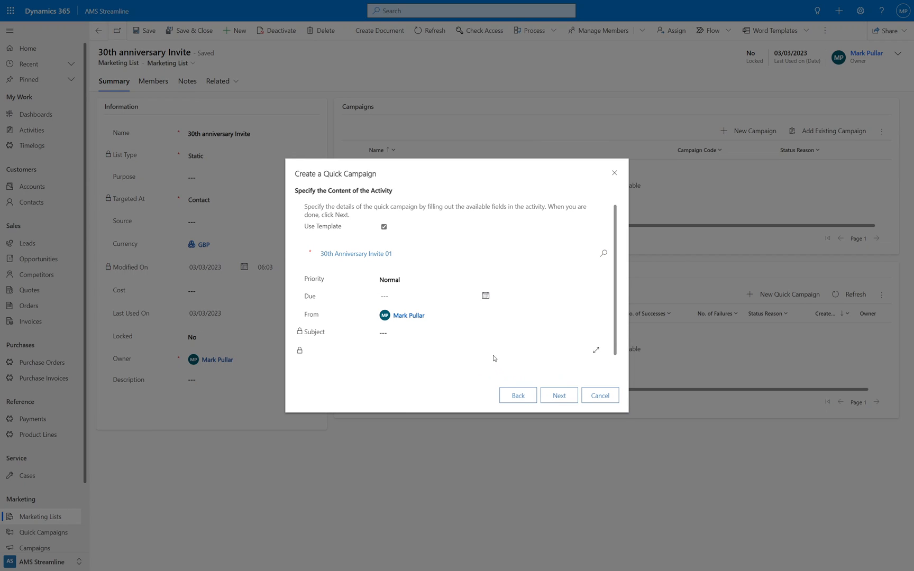
- Set the quick campaign email's due date to 3 March 2023 at 08:00
{"action": "left_click", "coordinate": [431, 296]}
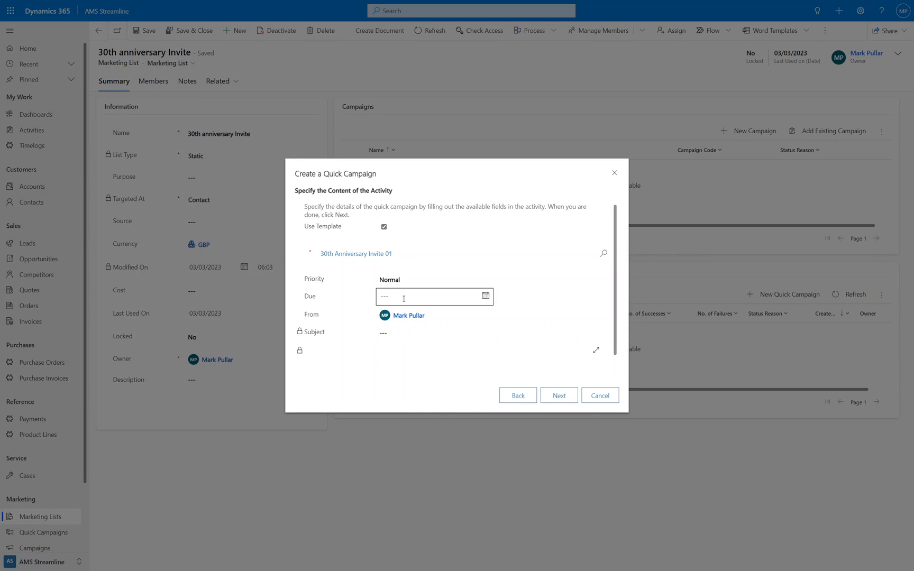
{"action": "left_click", "coordinate": [485, 295]}
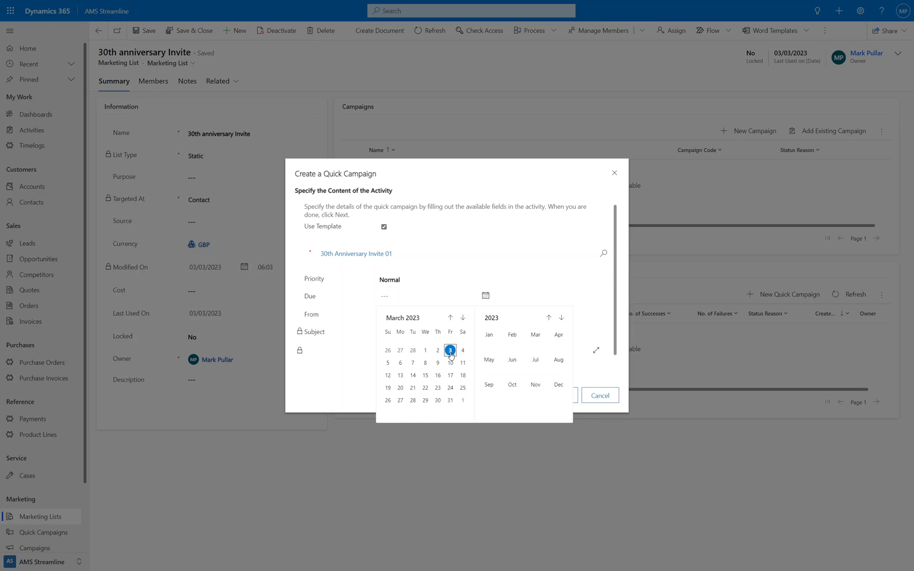
{"action": "left_click", "coordinate": [449, 350]}
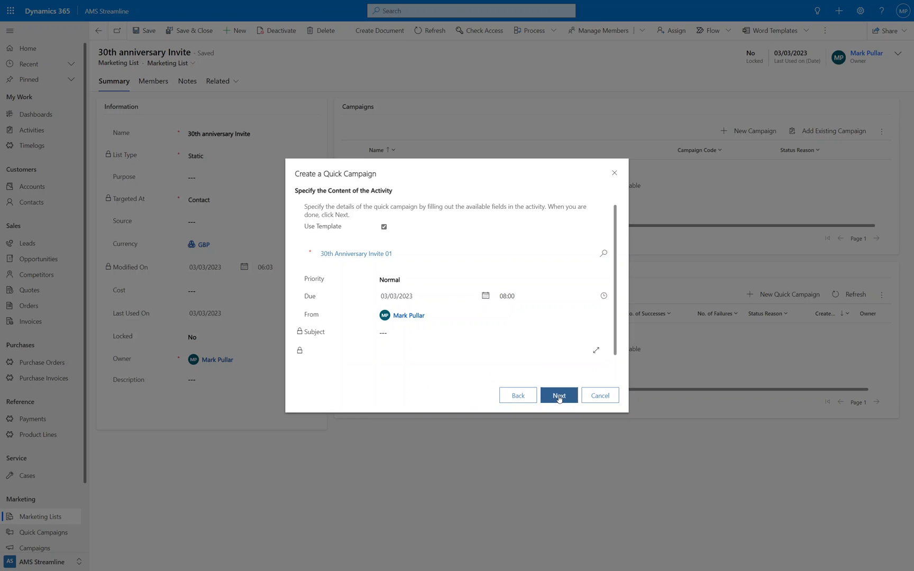
{"action": "left_click", "coordinate": [409, 295]}
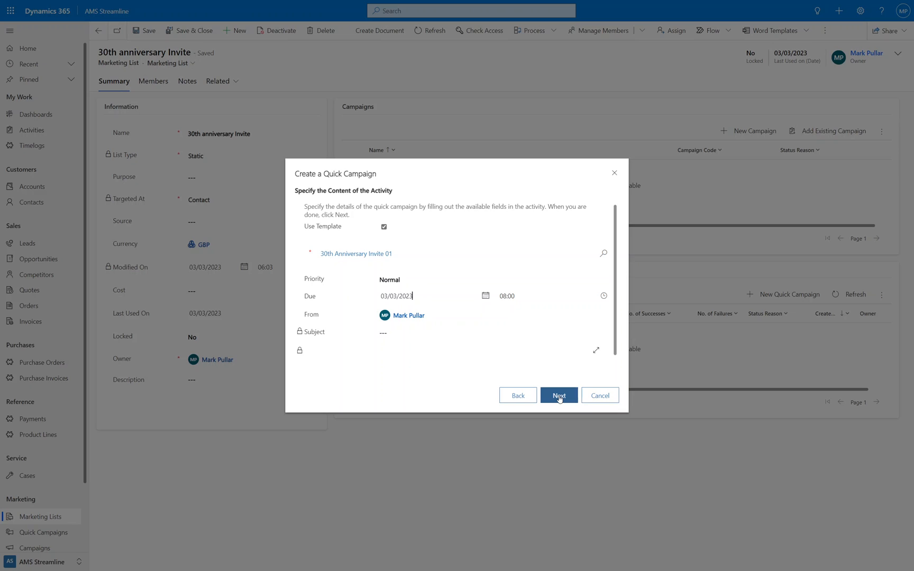
- Advance to the wizard's summary page and create the quick campaign with its emails
{"action": "left_click", "coordinate": [558, 394]}
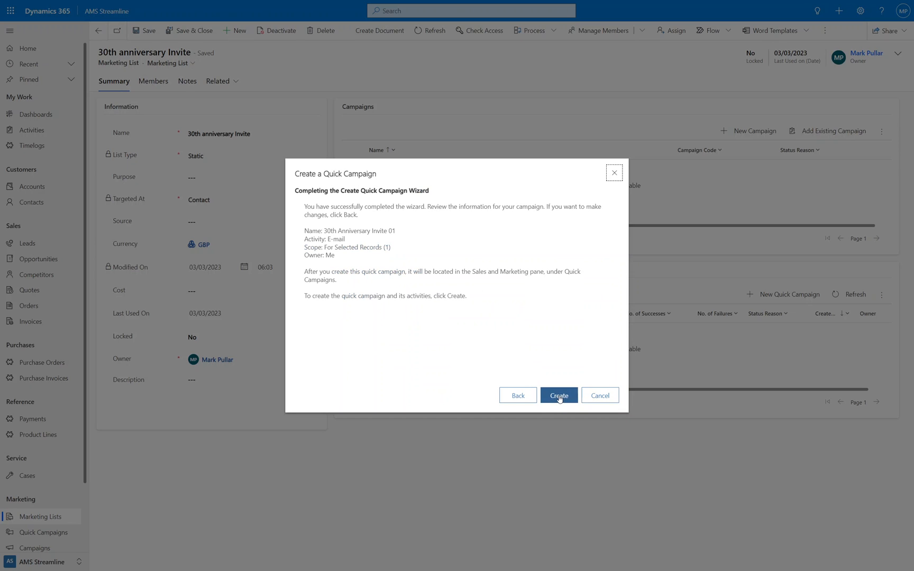
{"action": "mouse_move", "coordinate": [393, 221]}
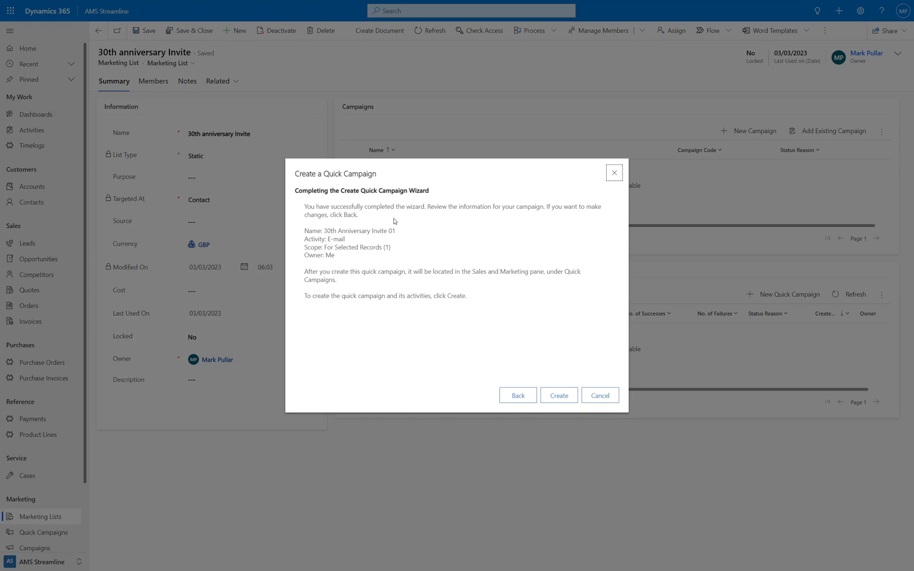
{"action": "mouse_move", "coordinate": [418, 240]}
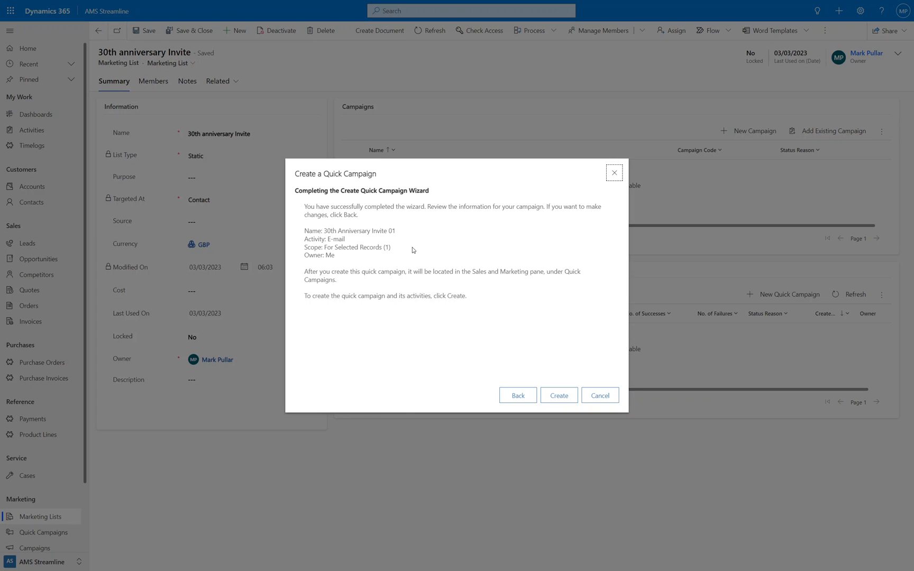
{"action": "mouse_move", "coordinate": [561, 383]}
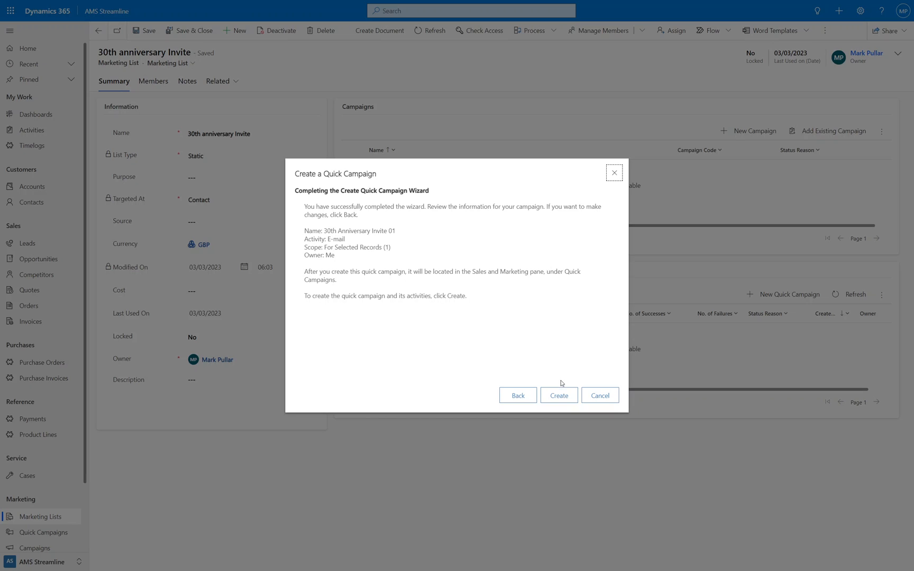
{"action": "left_click", "coordinate": [558, 395]}
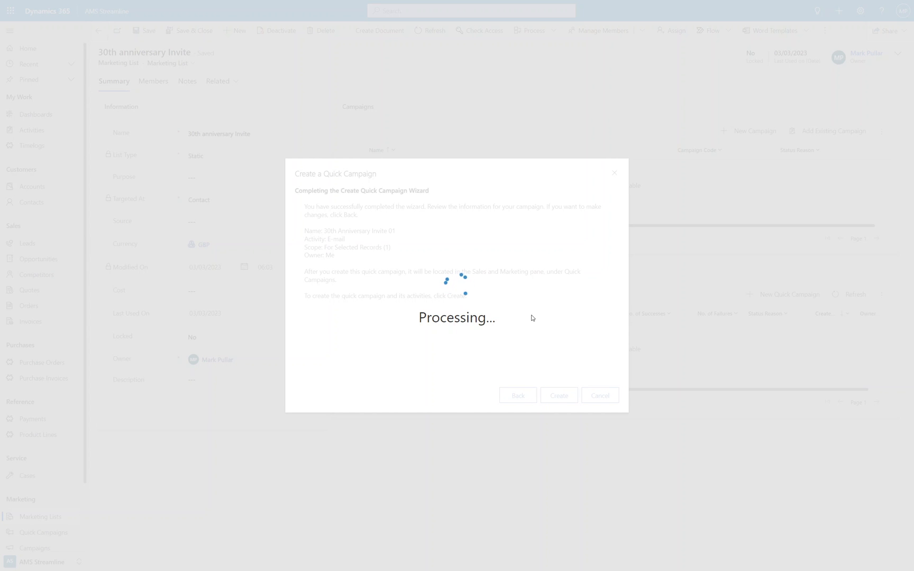
{"action": "mouse_move", "coordinate": [521, 318]}
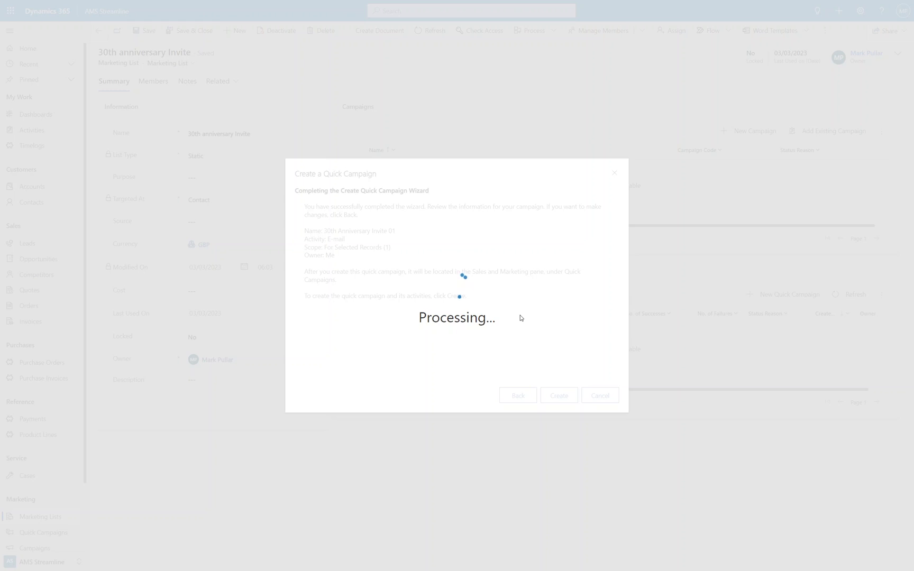
- Verify '30th Anniversary Invite 01' appears in Quick Campaigns: Email, 4 members, Pending
{"action": "left_click", "coordinate": [558, 395]}
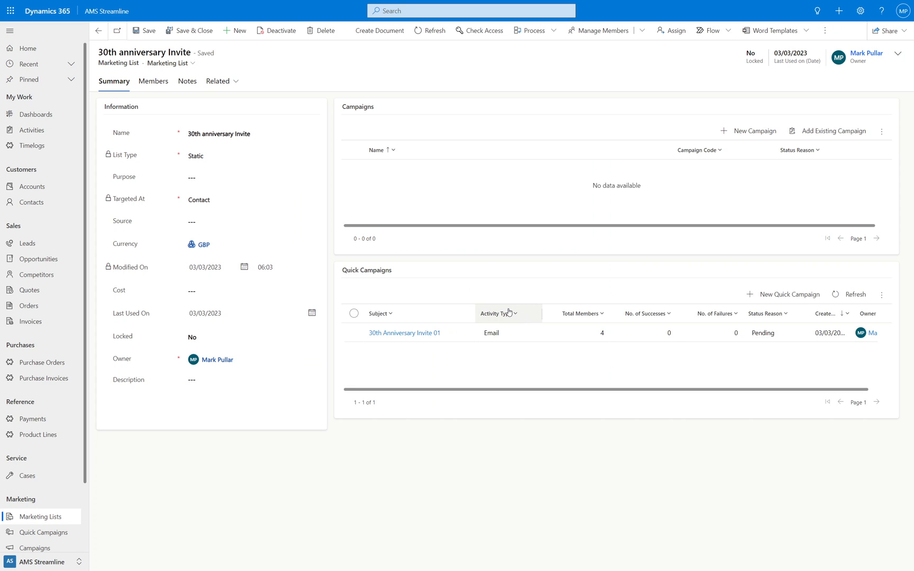
{"action": "mouse_move", "coordinate": [496, 347]}
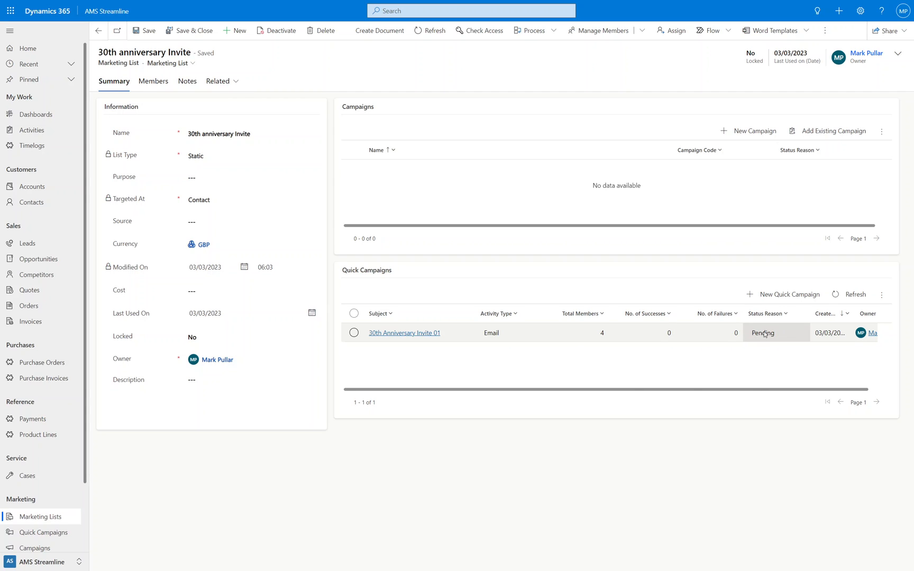
{"action": "mouse_move", "coordinate": [788, 293]}
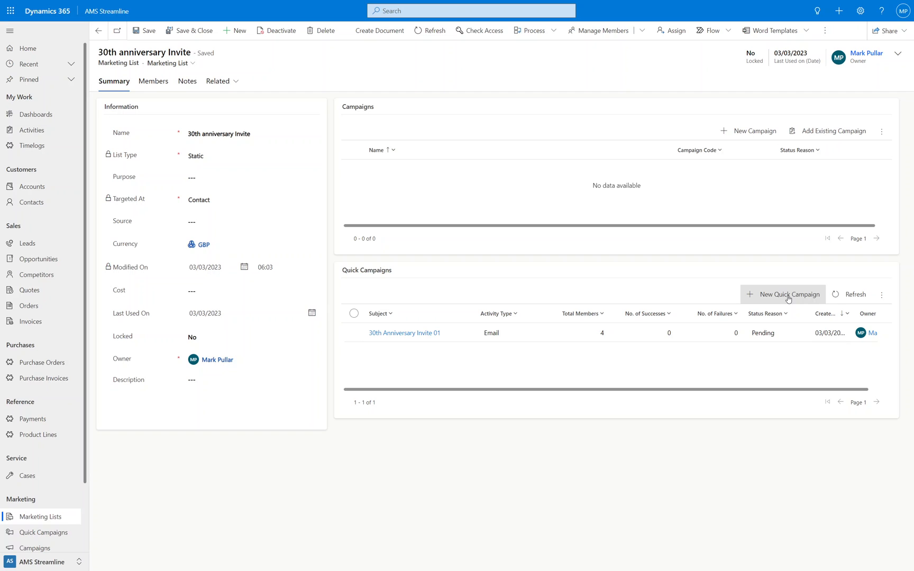
{"action": "mouse_move", "coordinate": [449, 377]}
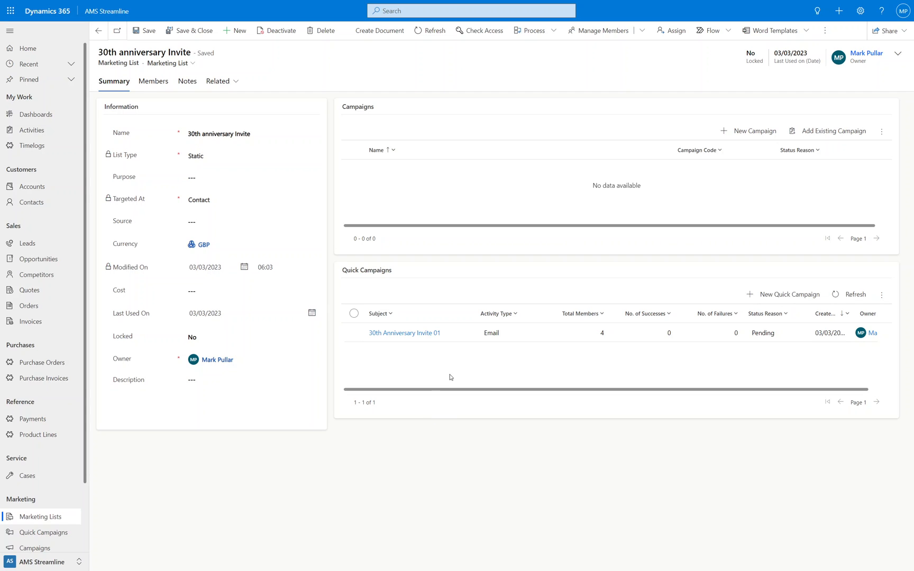
{"action": "mouse_move", "coordinate": [429, 367]}
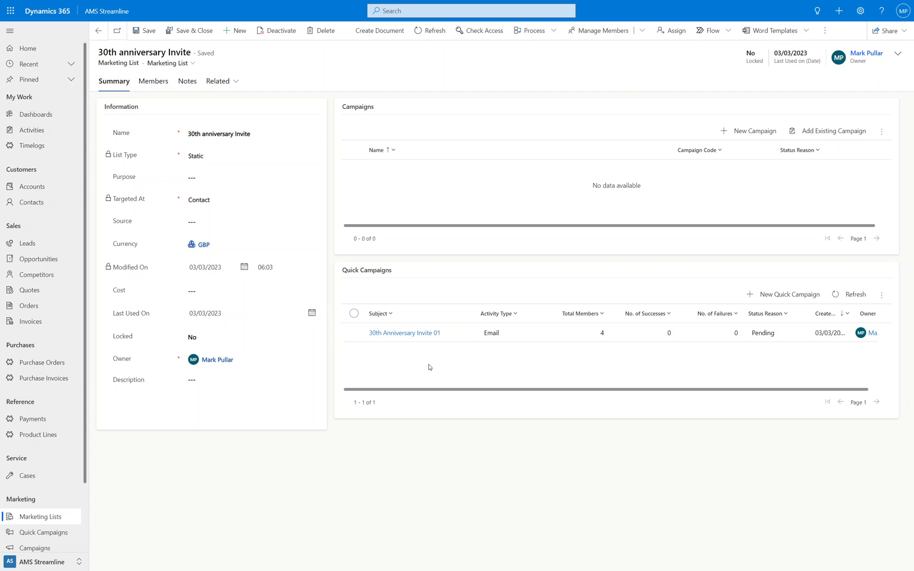
{"action": "mouse_move", "coordinate": [442, 355]}
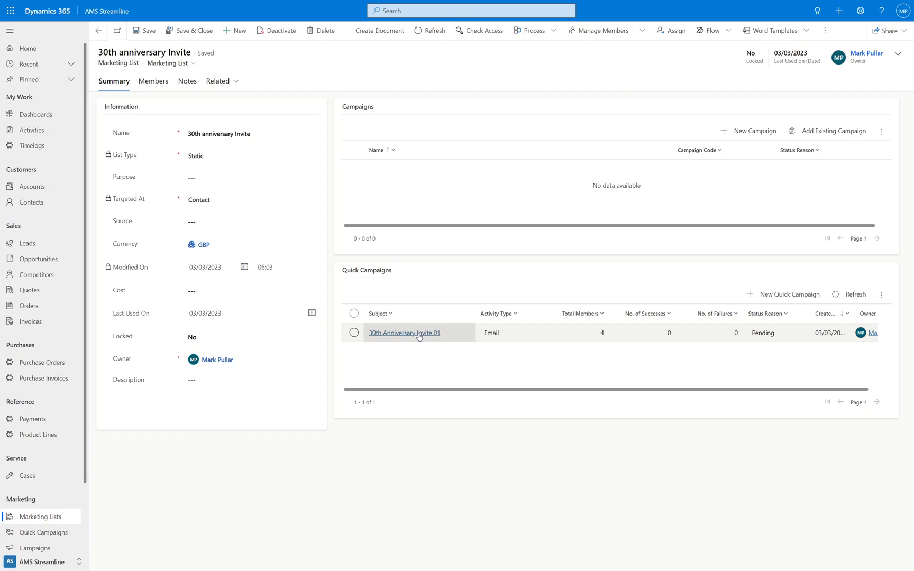
- Open the '30th Anniversary Invite 01' record and review its four completed invite emails
{"action": "left_click", "coordinate": [404, 333]}
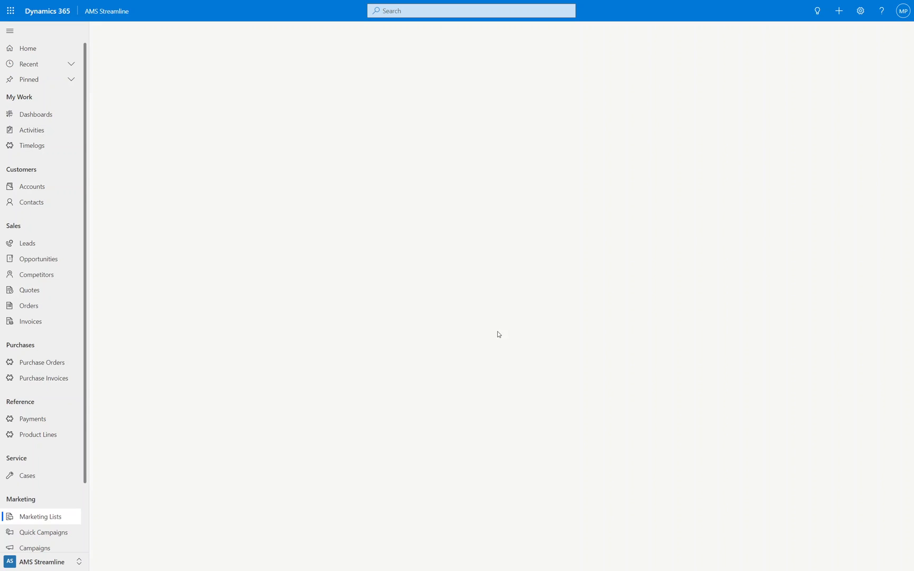
{"action": "left_click", "coordinate": [43, 532]}
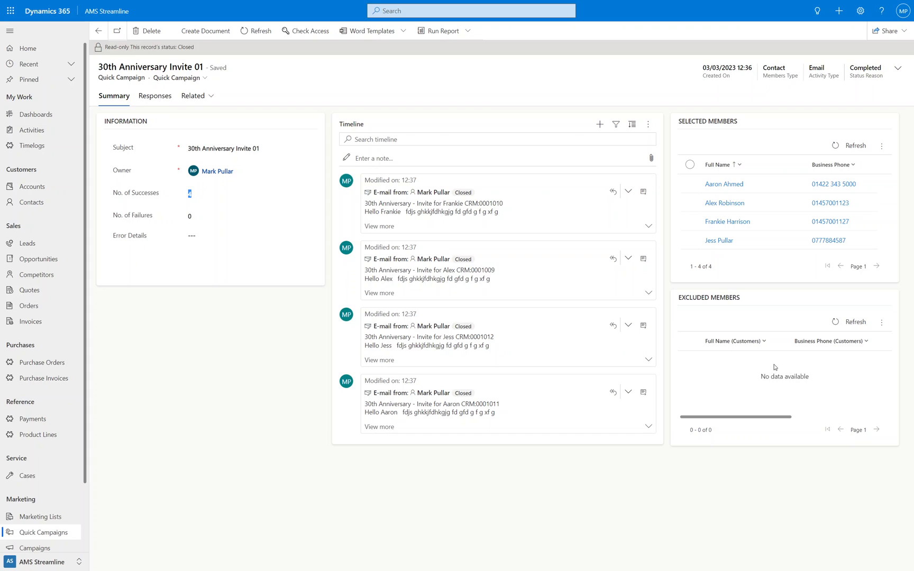
{"action": "mouse_move", "coordinate": [803, 365]}
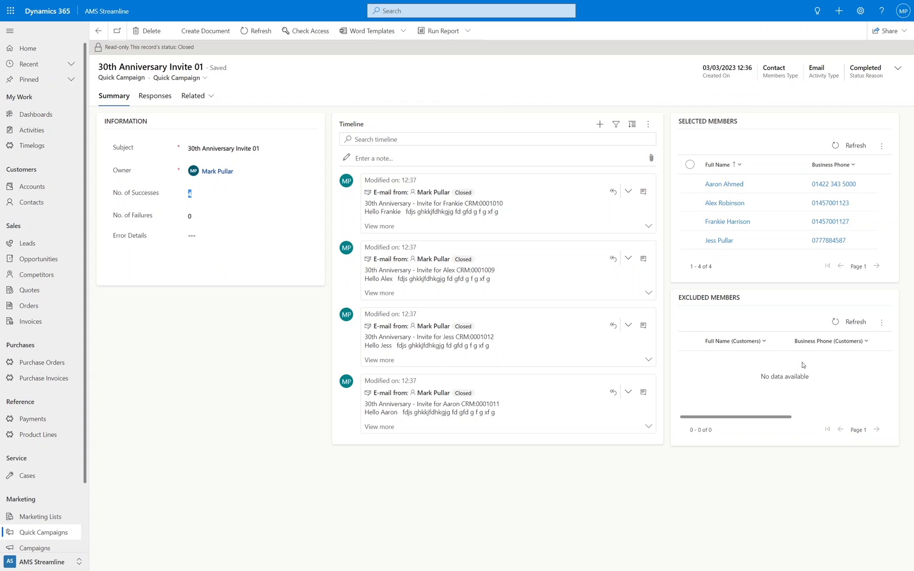
{"action": "mouse_move", "coordinate": [583, 401]}
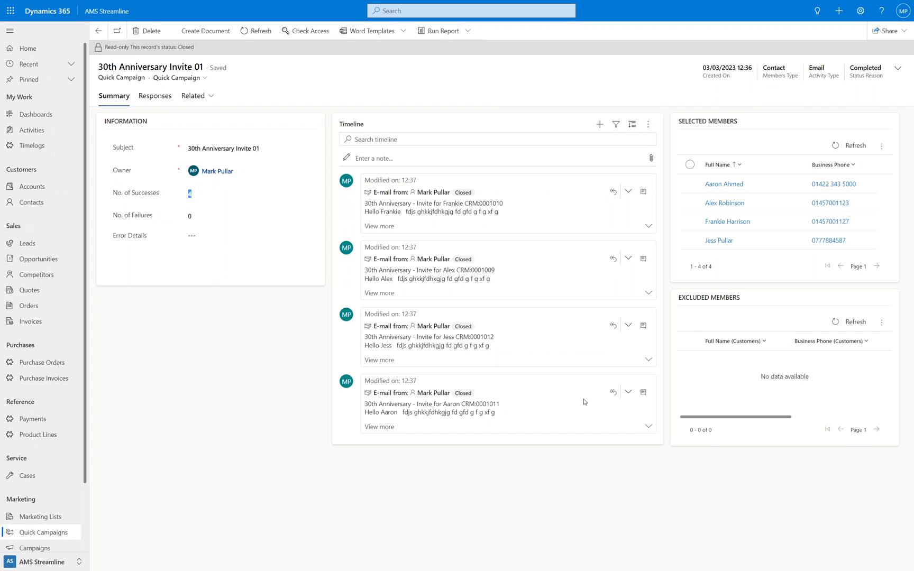
{"action": "mouse_move", "coordinate": [428, 388]}
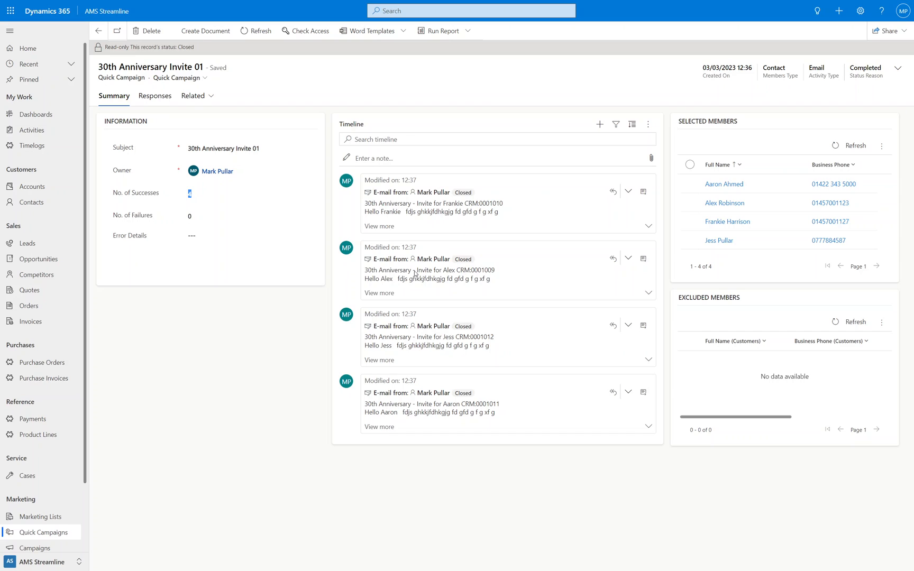
{"action": "mouse_move", "coordinate": [408, 397]}
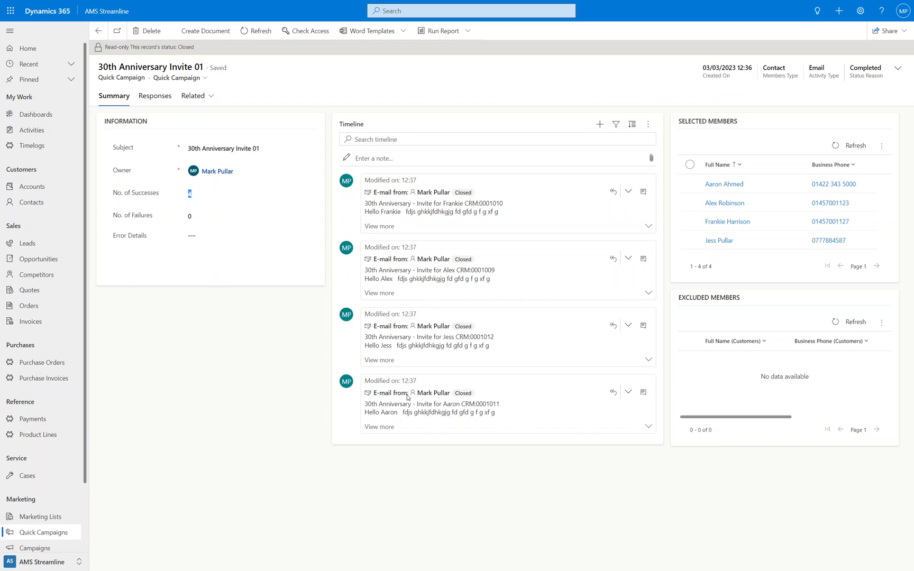
{"action": "mouse_move", "coordinate": [426, 412]}
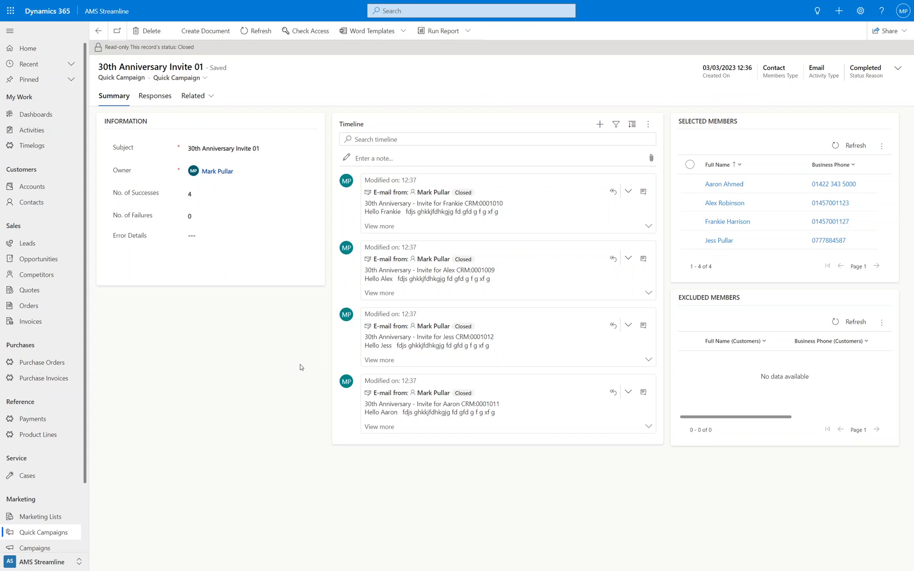
{"action": "mouse_move", "coordinate": [523, 130]}
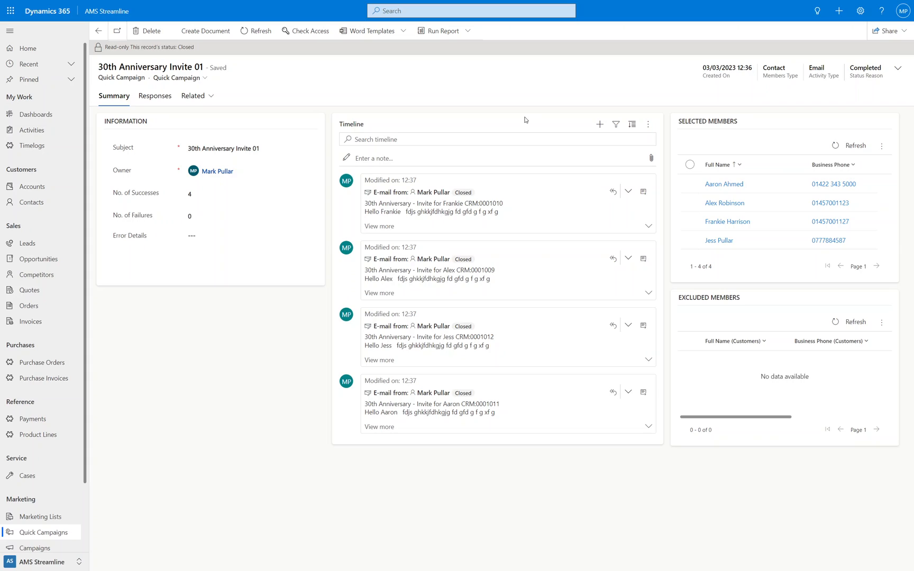
{"action": "mouse_move", "coordinate": [475, 119]}
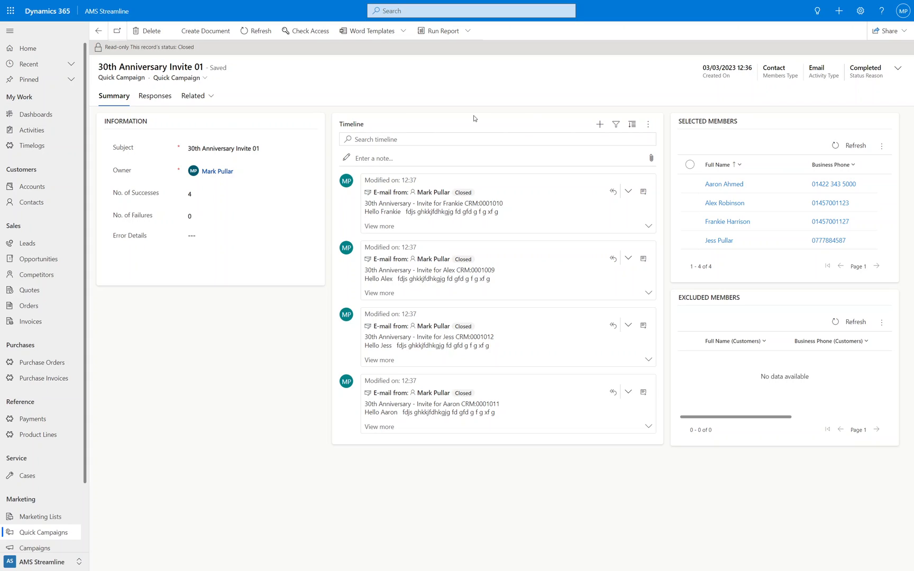